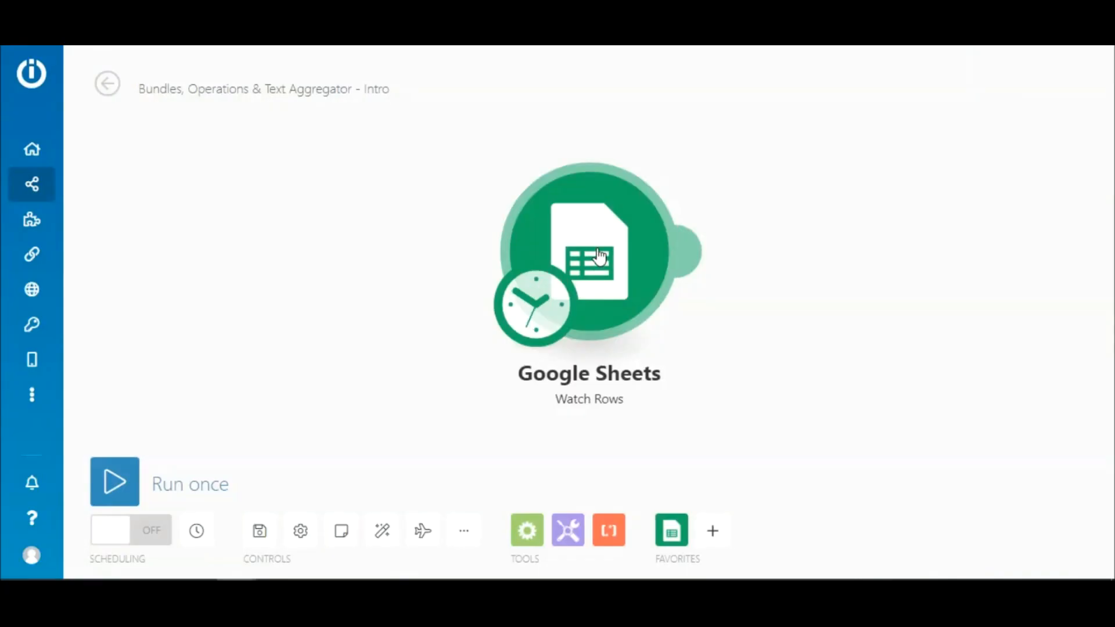
Step: Keep the Watch Rows limit at 1, run once and review the single returned bundle
click(589, 255)
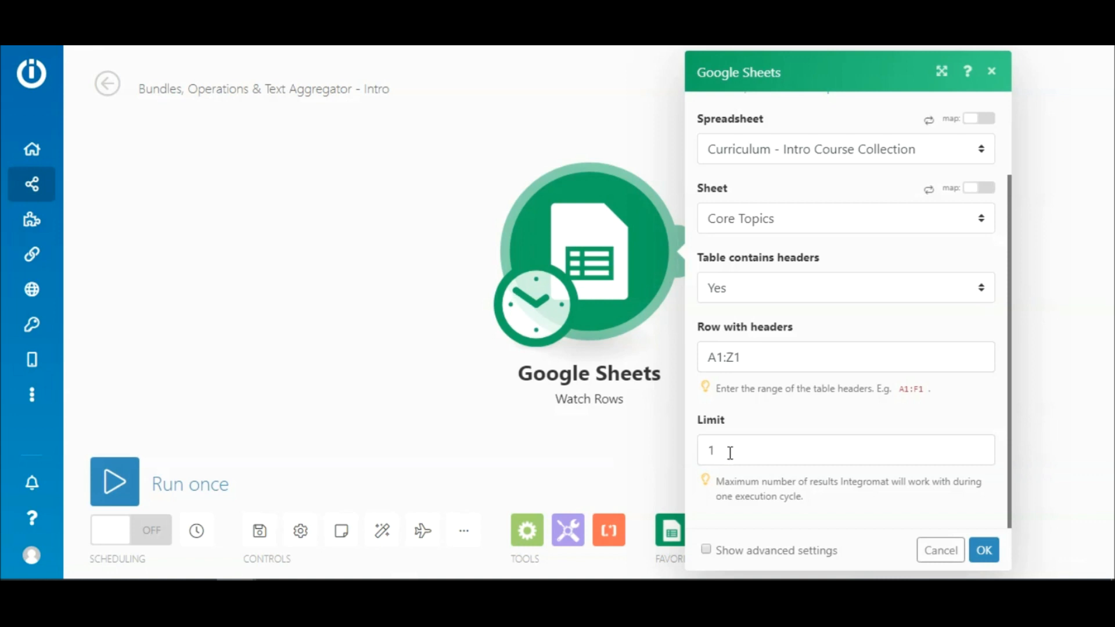
mouse_move(843, 498)
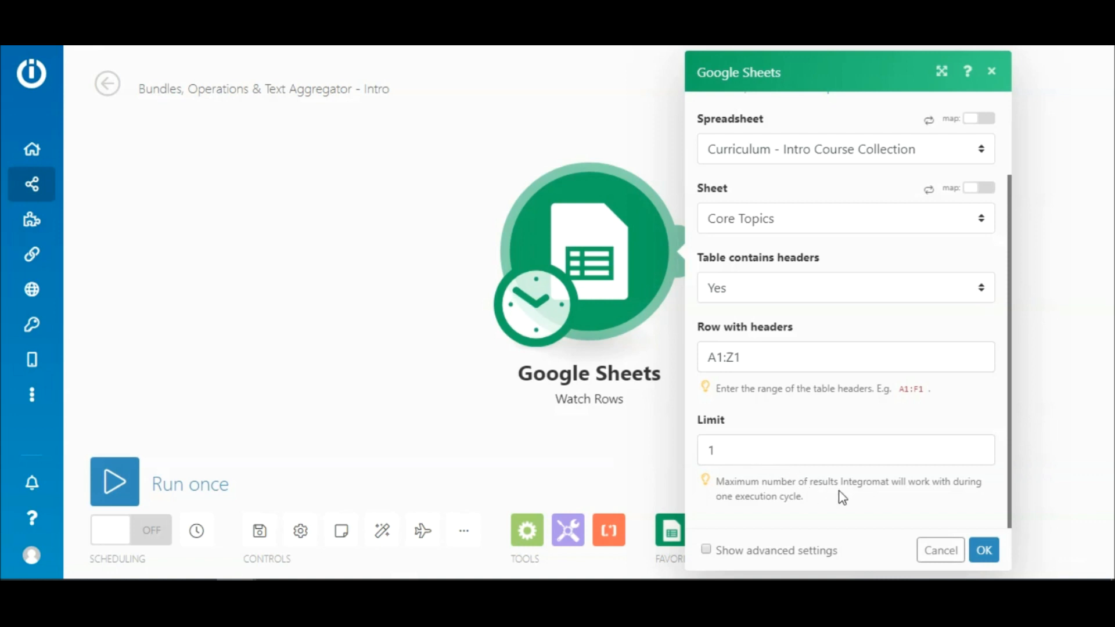
mouse_move(965, 520)
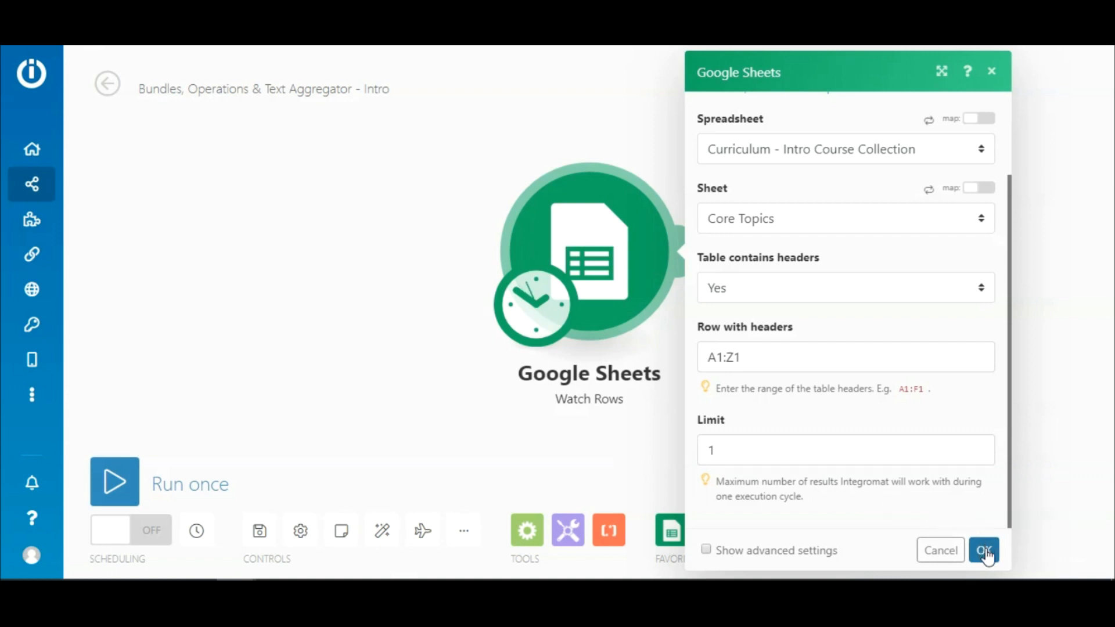
click(983, 549)
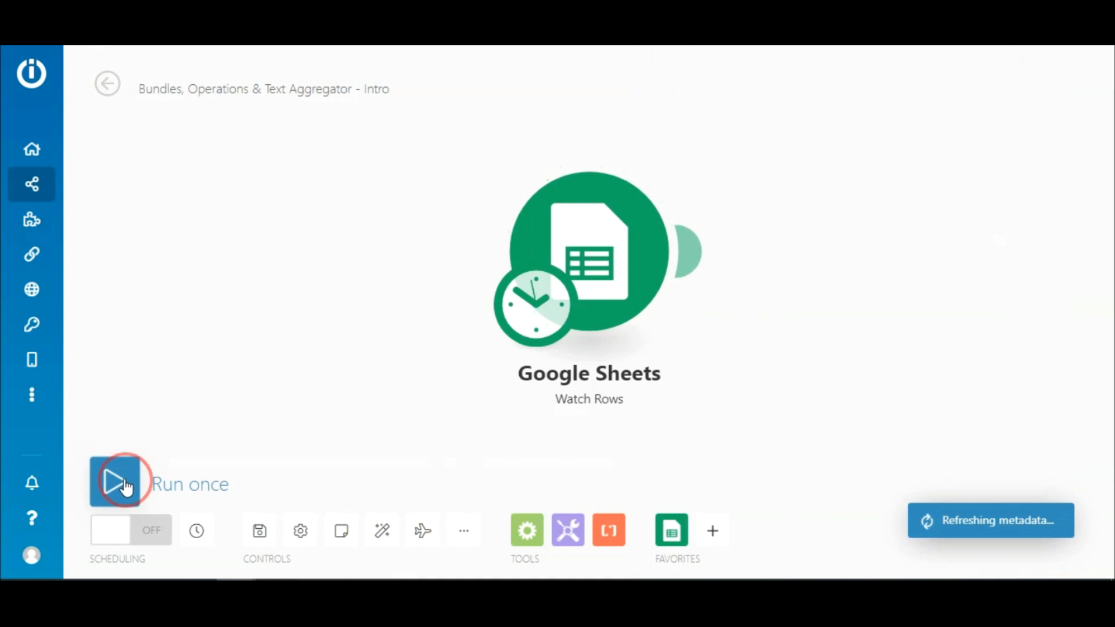
click(115, 483)
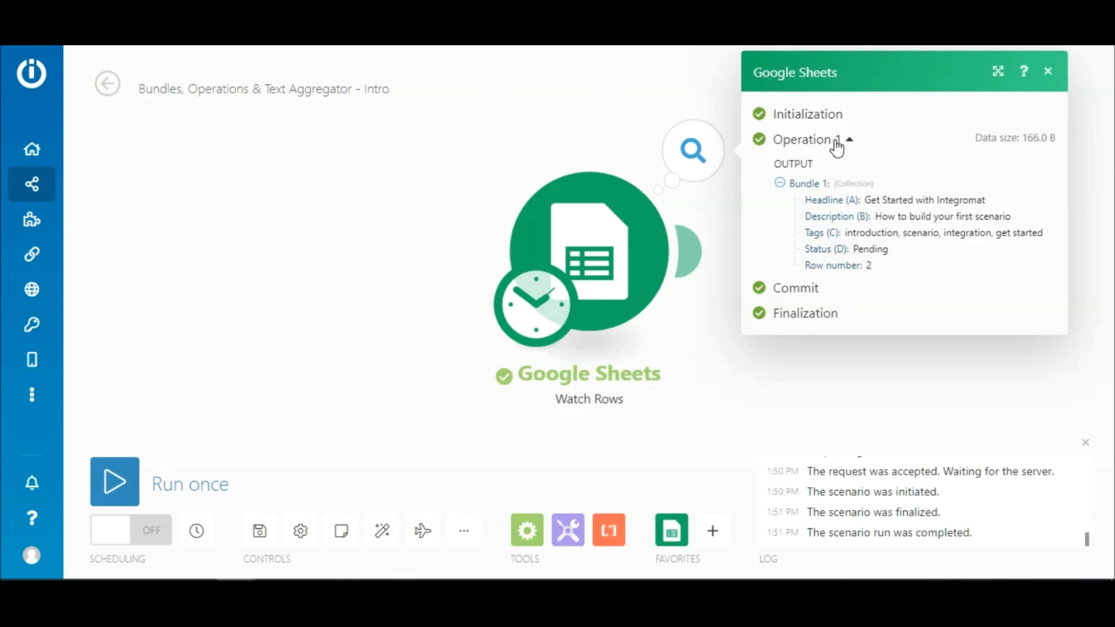
click(1048, 71)
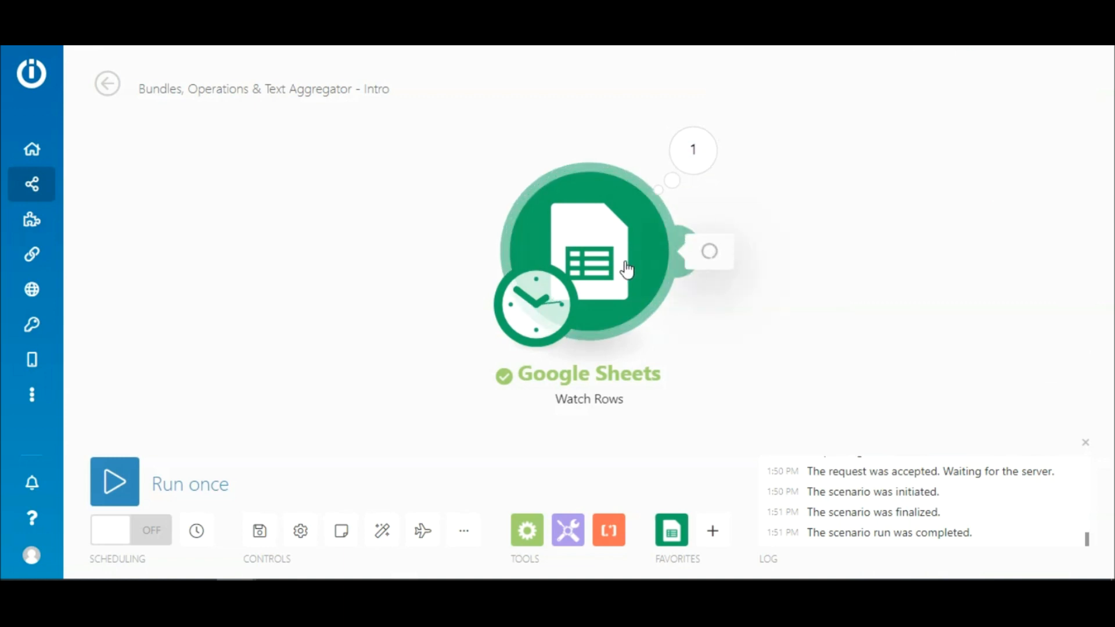
Step: Set the Watch Rows limit to 10 and have it start from all rows
click(587, 255)
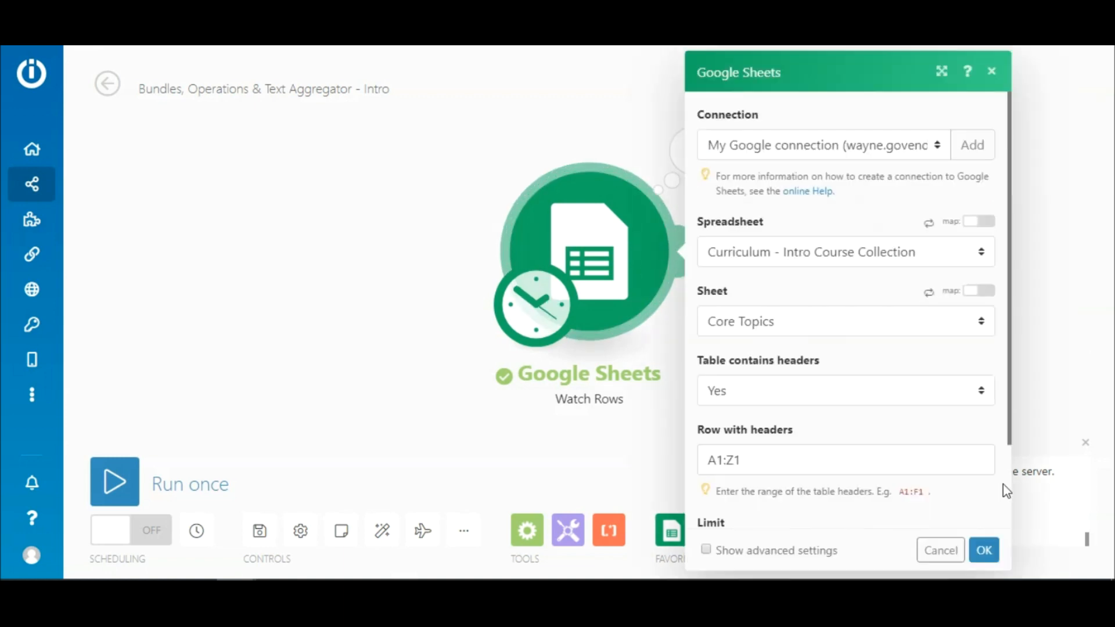
text(10)
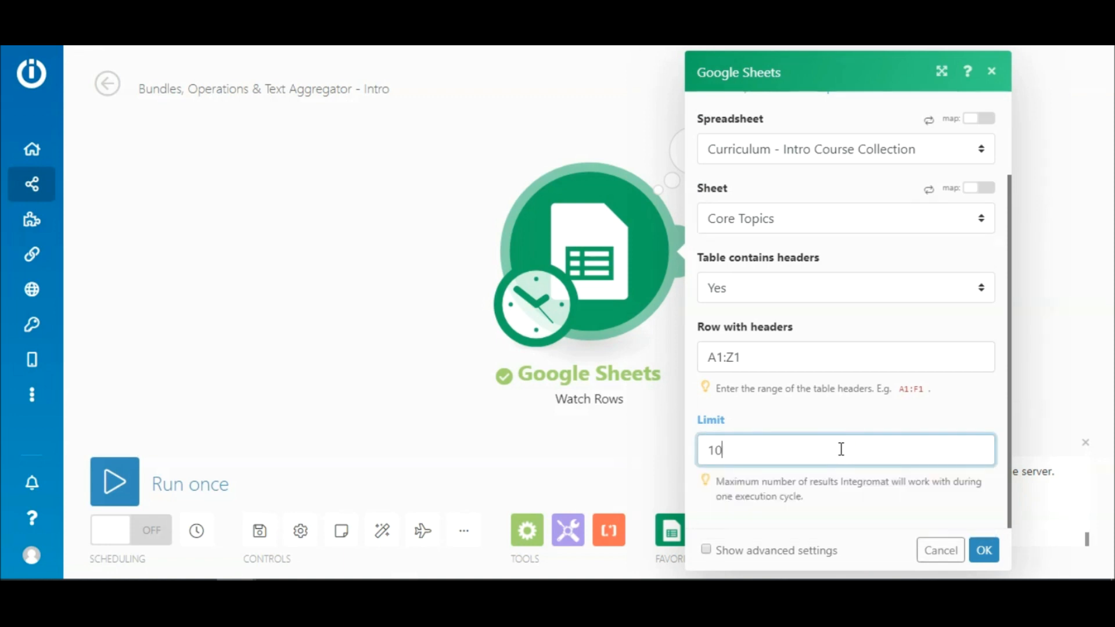
click(982, 549)
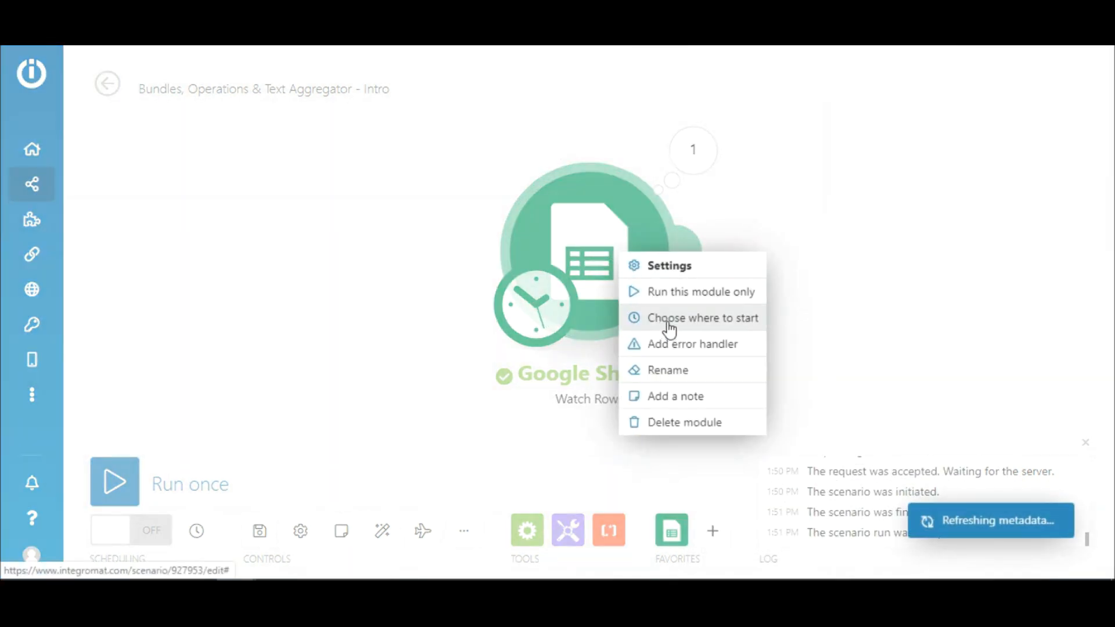
click(701, 318)
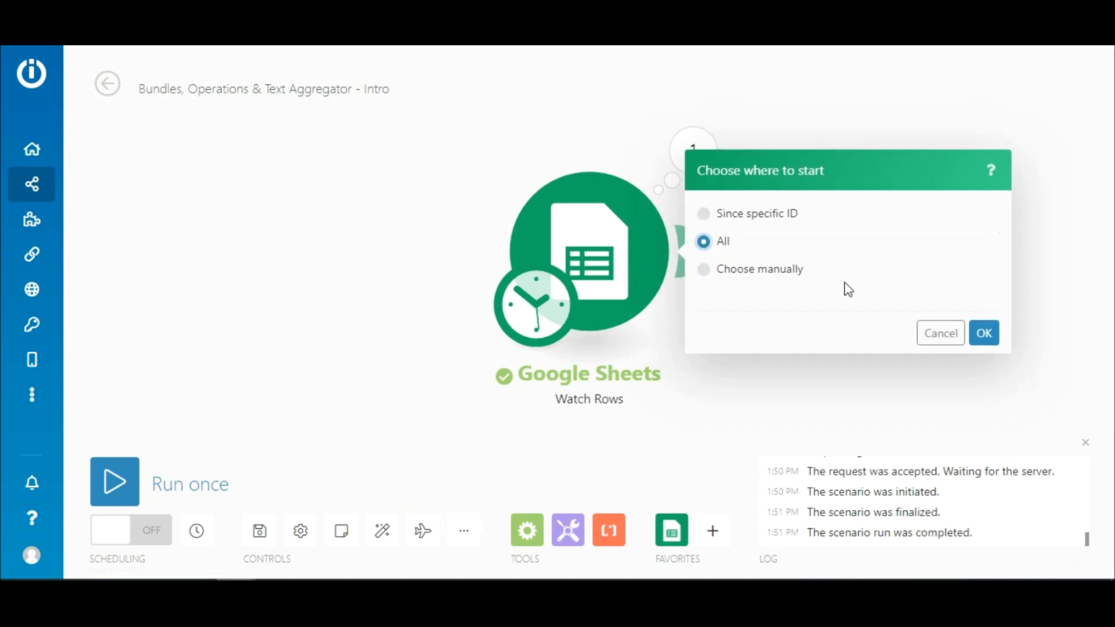
click(983, 333)
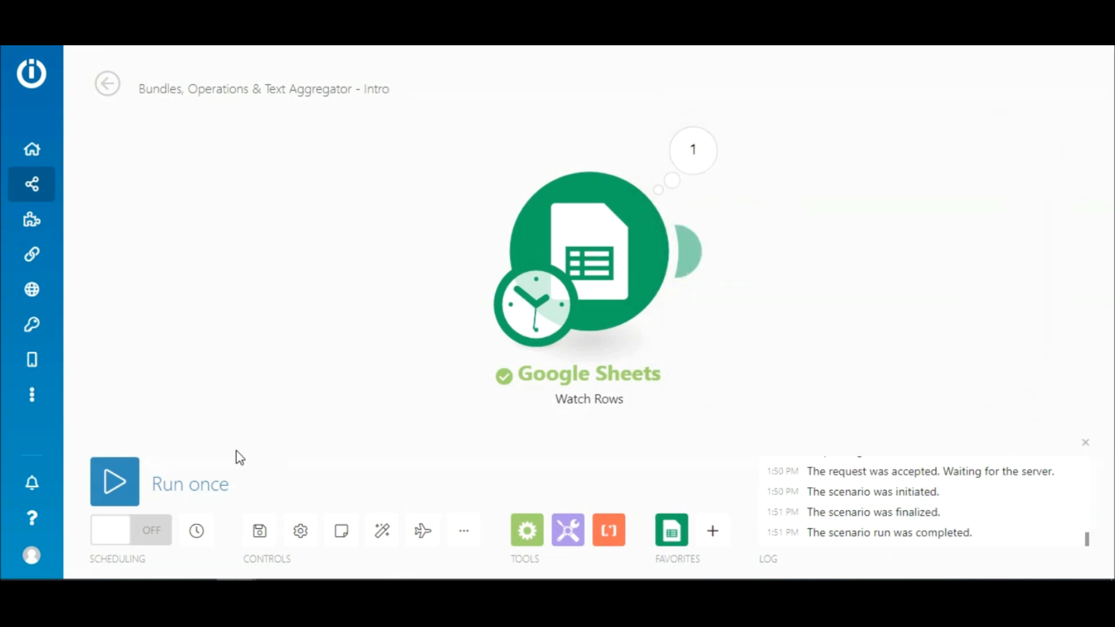
Step: Run the scenario once and review the ten row bundles it returned
click(114, 480)
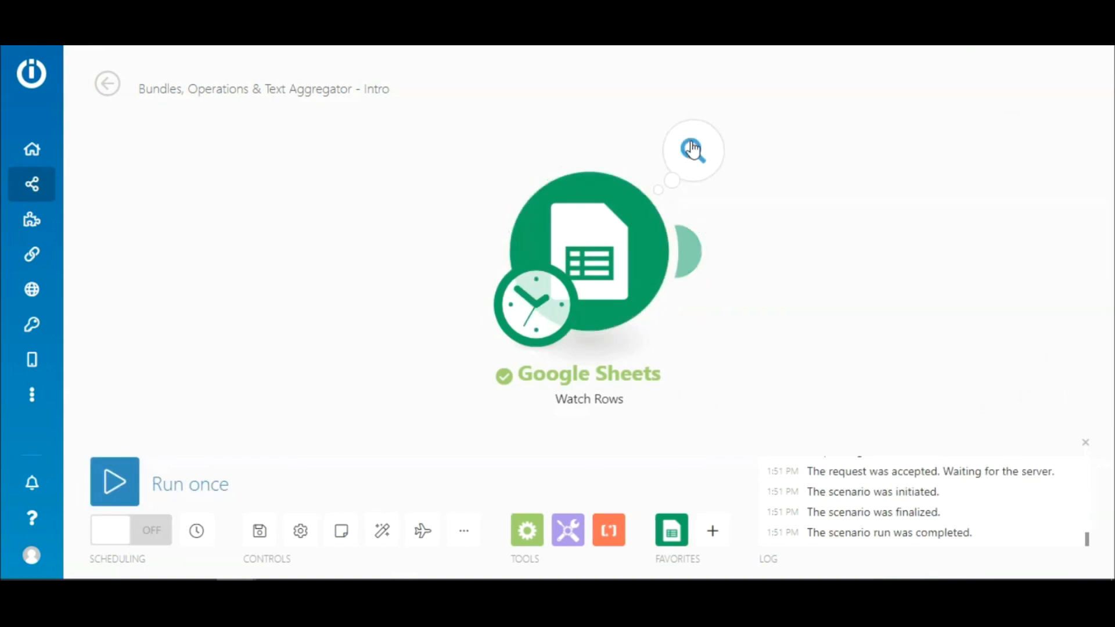
click(692, 150)
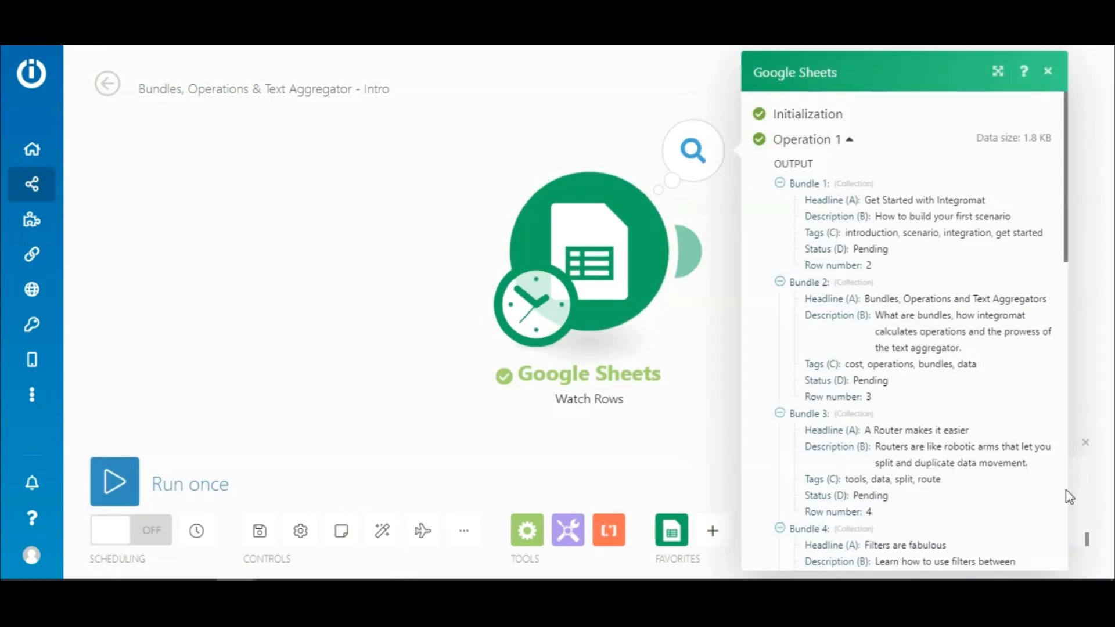
scroll(down, 3)
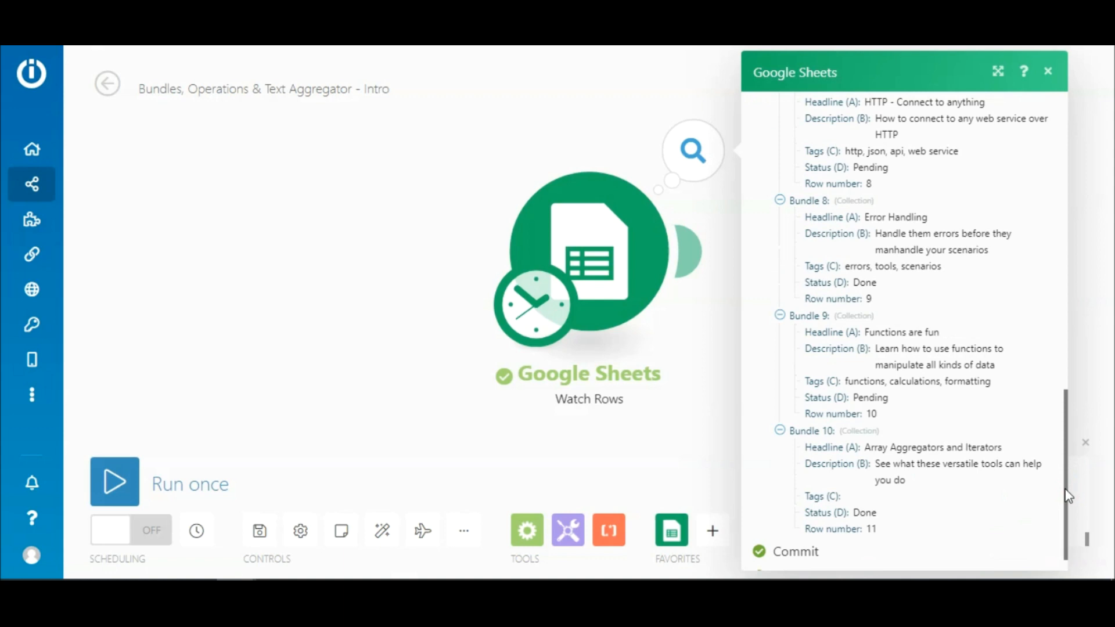
click(1047, 70)
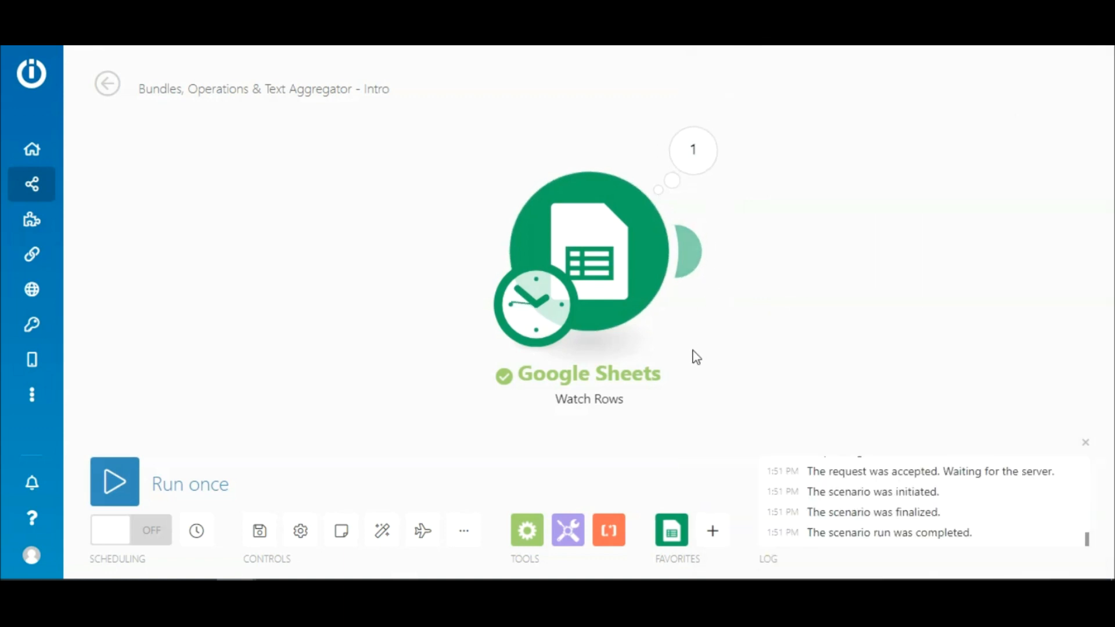
mouse_move(571, 496)
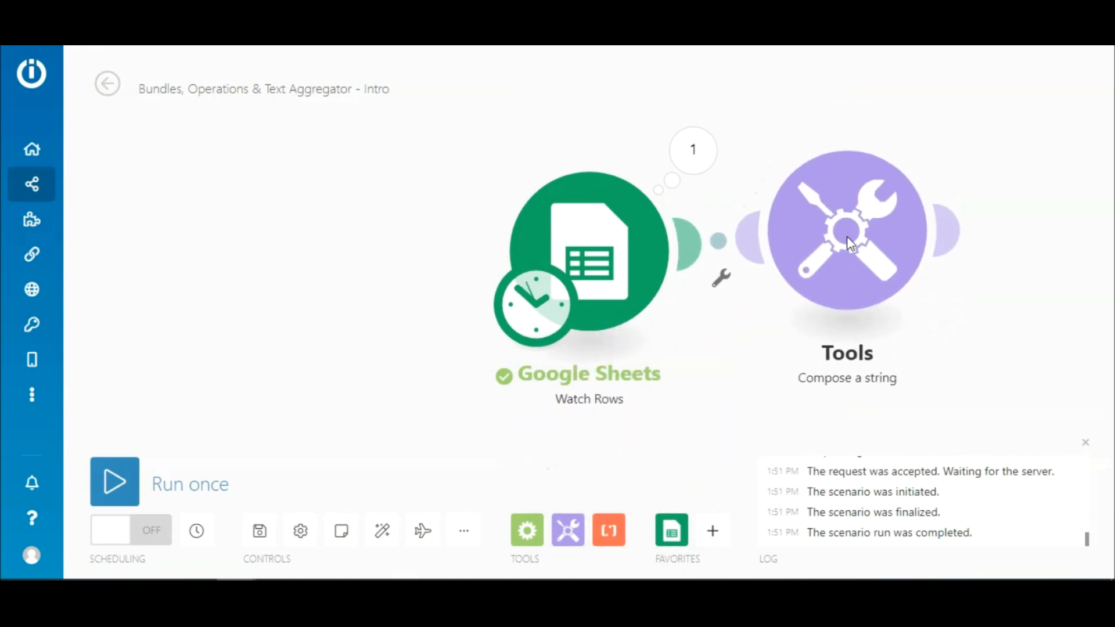
Step: Map Headline (A) into the Compose a string Text field
click(846, 231)
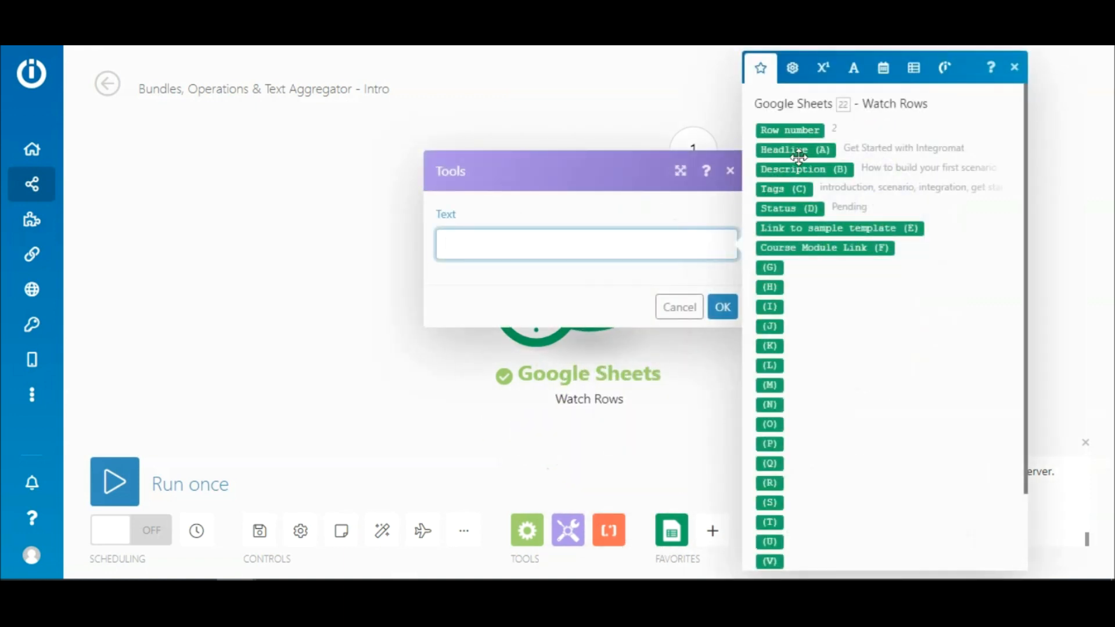
click(721, 306)
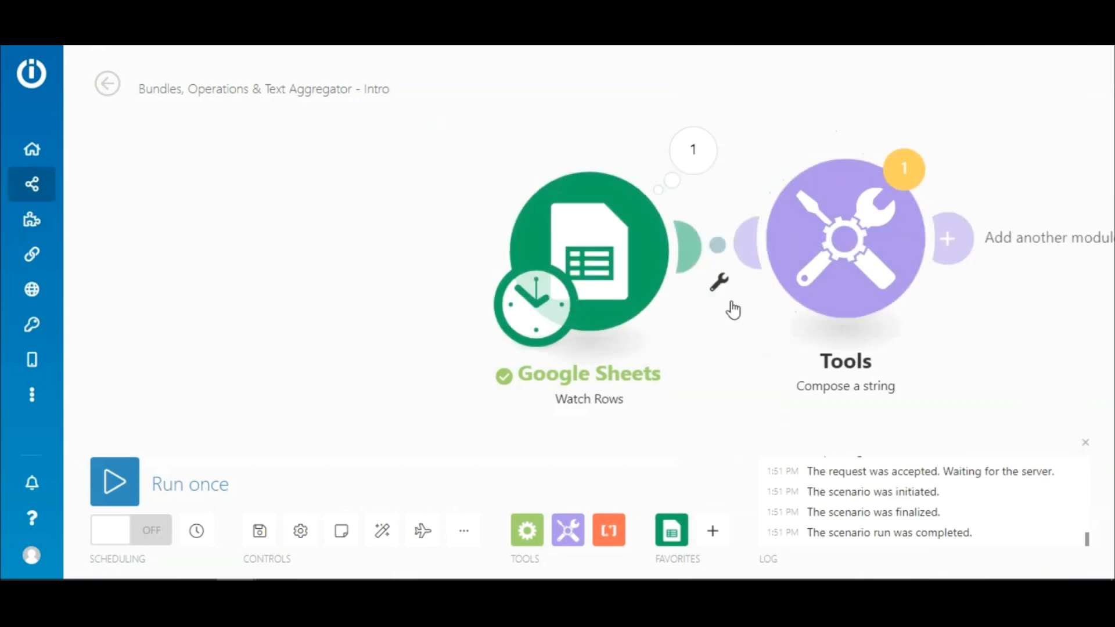
mouse_move(636, 278)
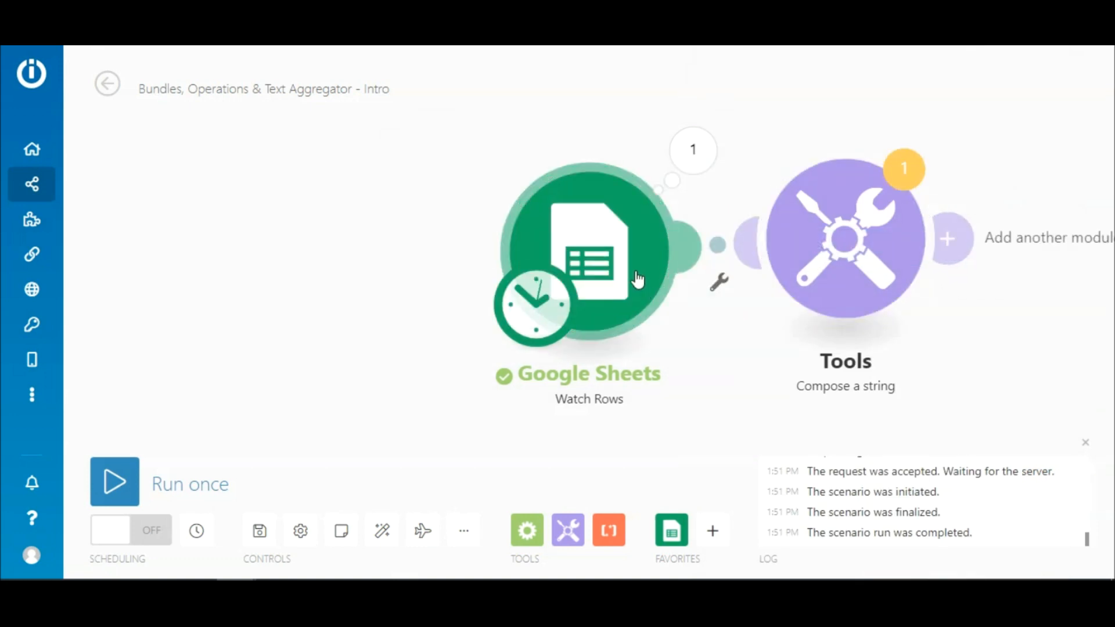
Step: Reset where Watch Rows starts reading and run the scenario once
right_click(587, 252)
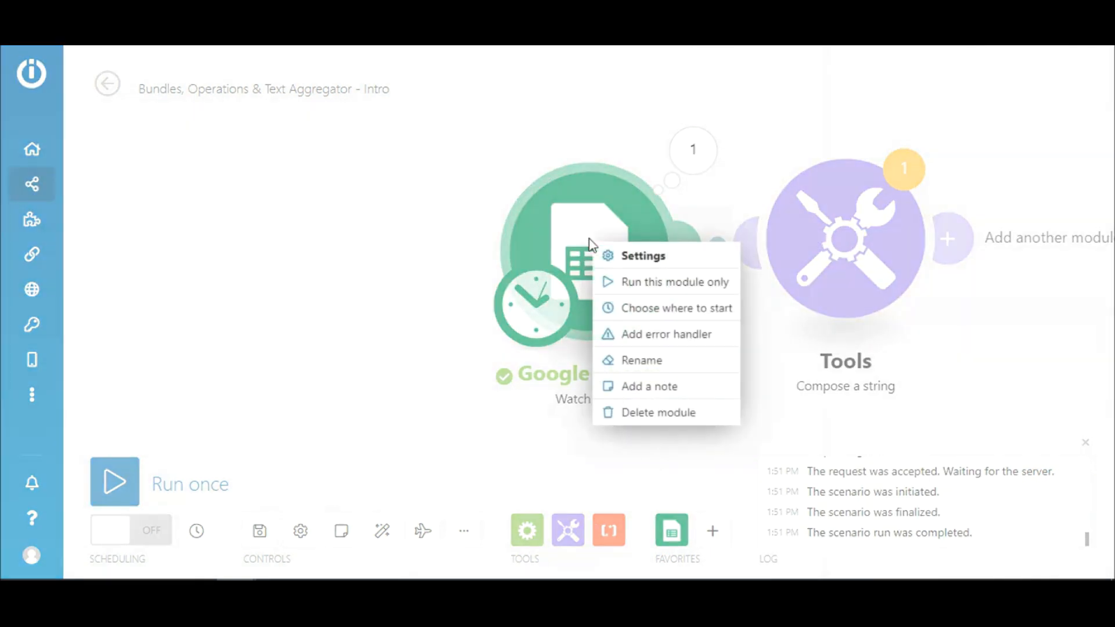
click(676, 307)
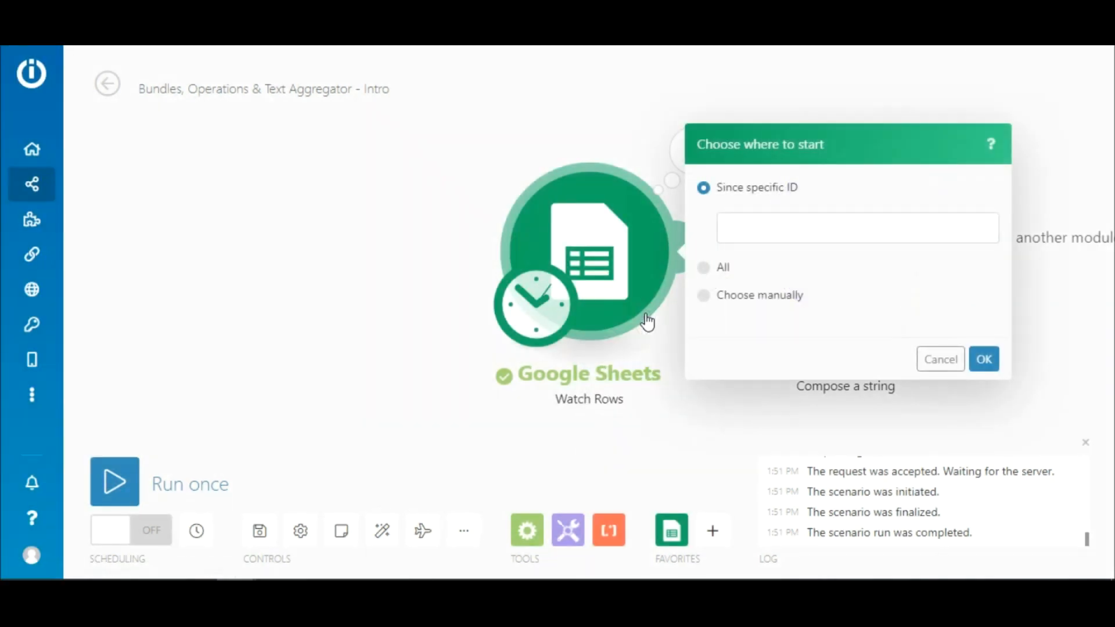
click(983, 359)
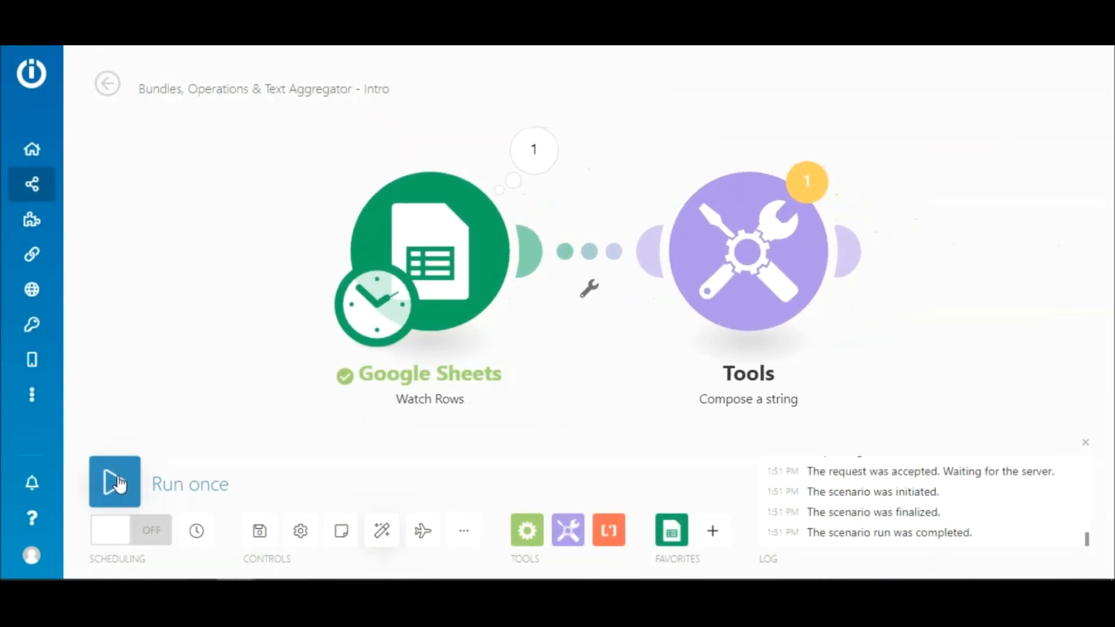
click(115, 483)
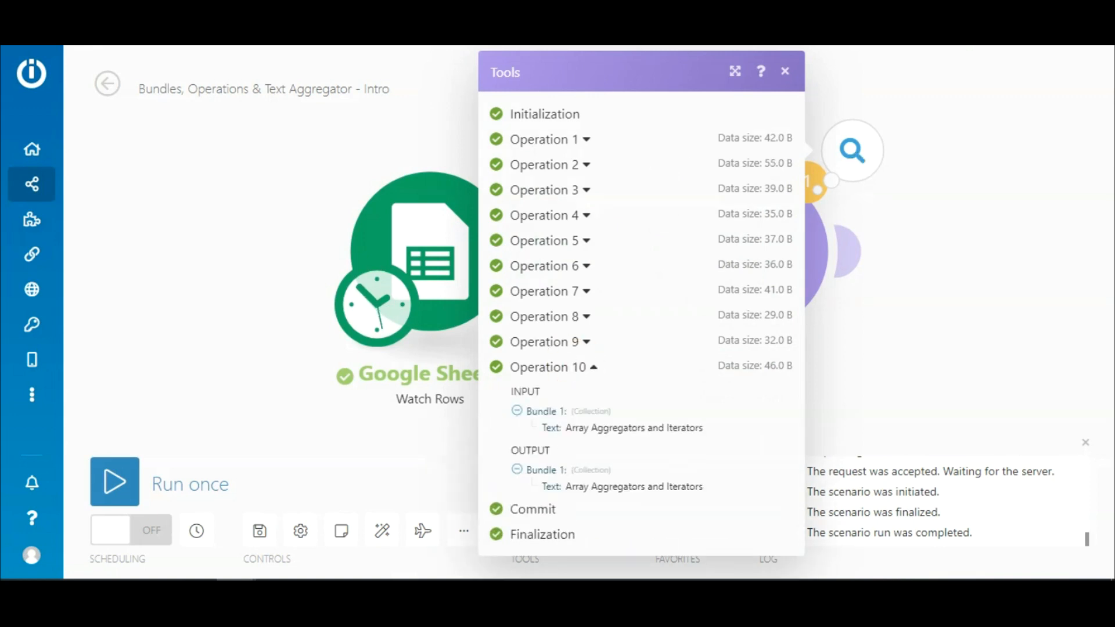
Step: Create a filter where Tags (C) contains 'data', case insensitive, and save it
click(785, 71)
text(c)
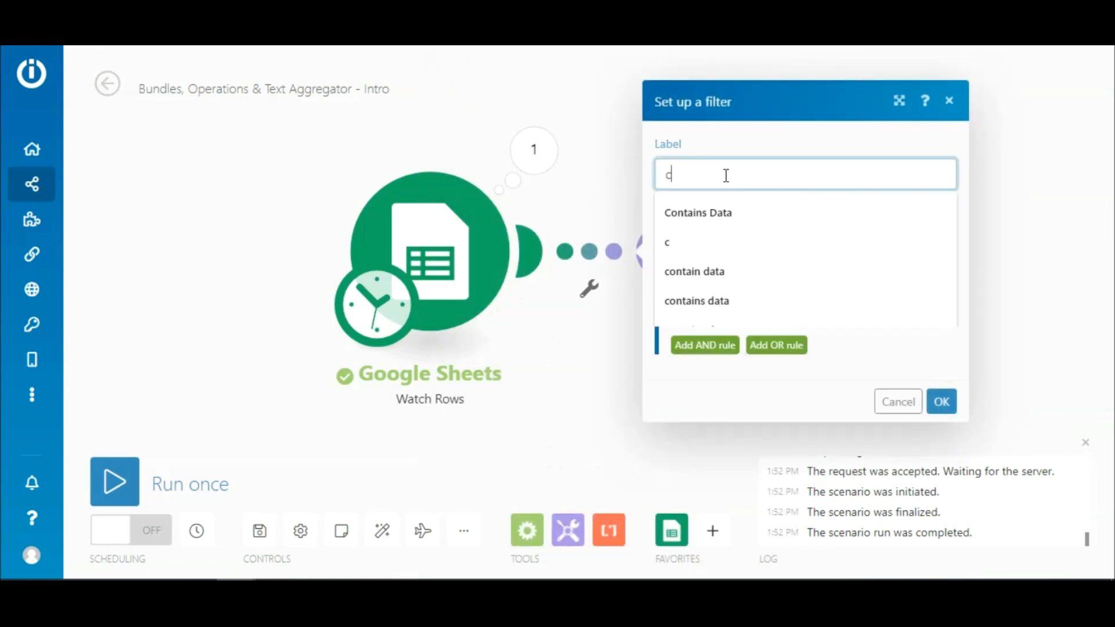
click(698, 212)
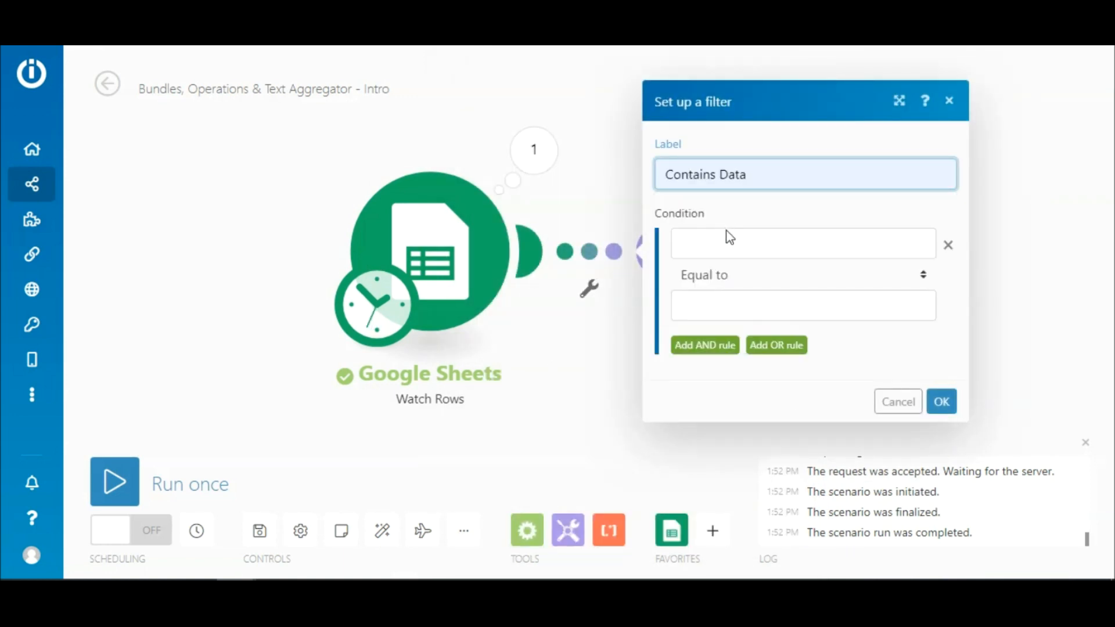
click(802, 243)
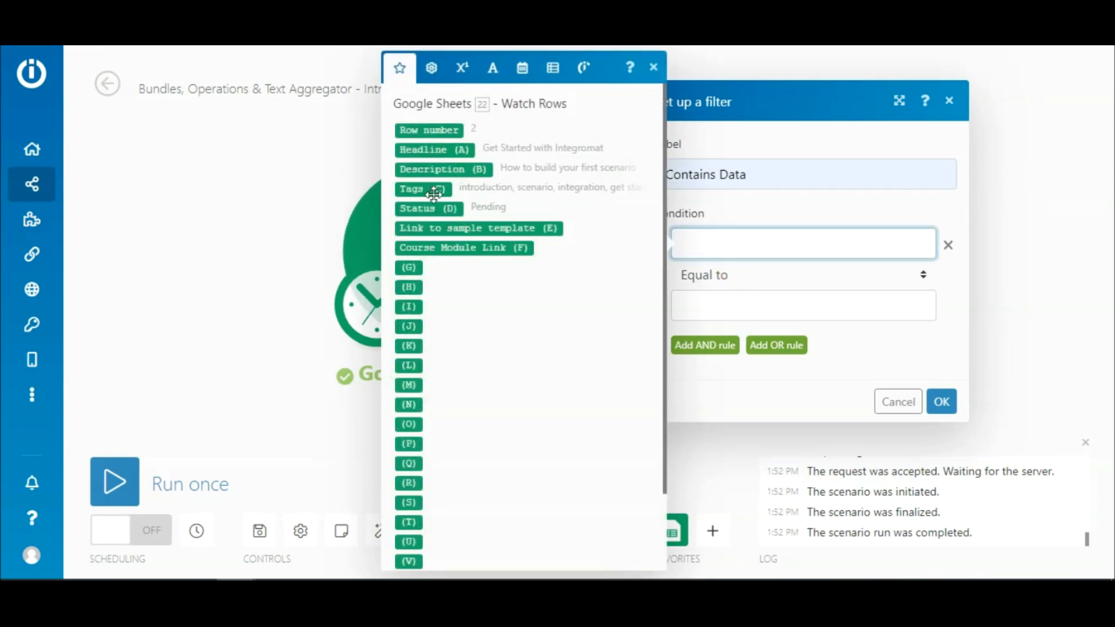
click(802, 274)
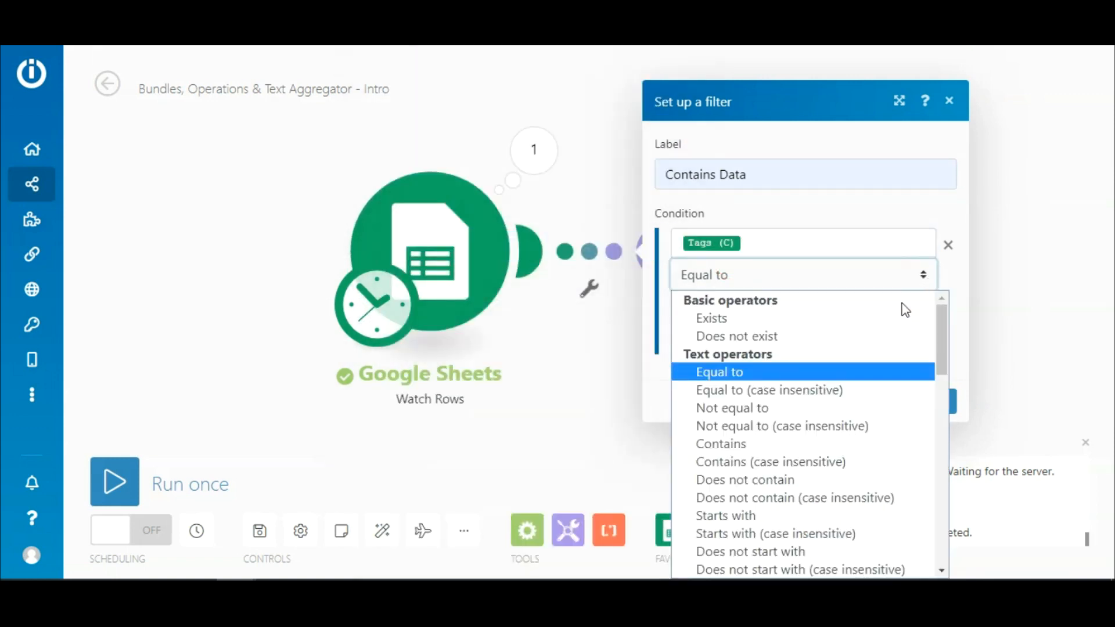
click(770, 461)
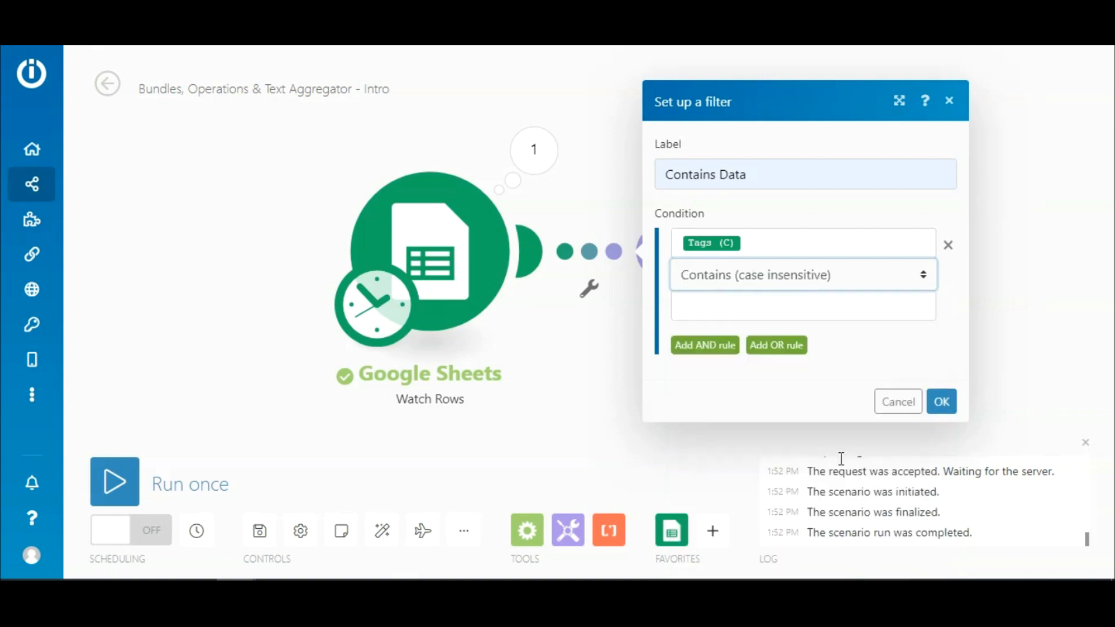
text(data)
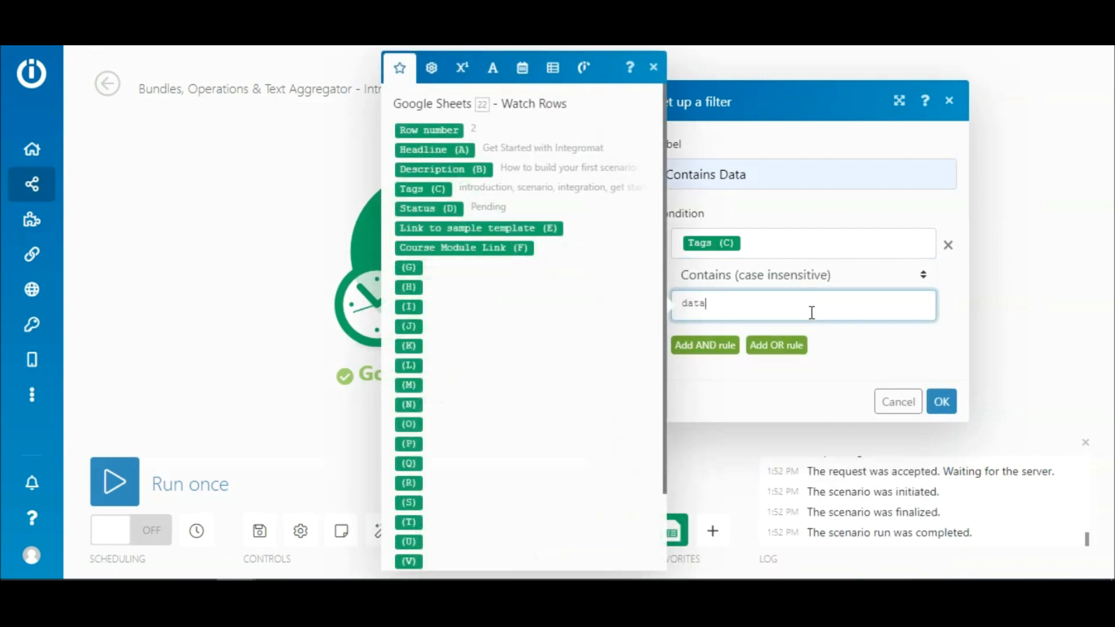
click(941, 402)
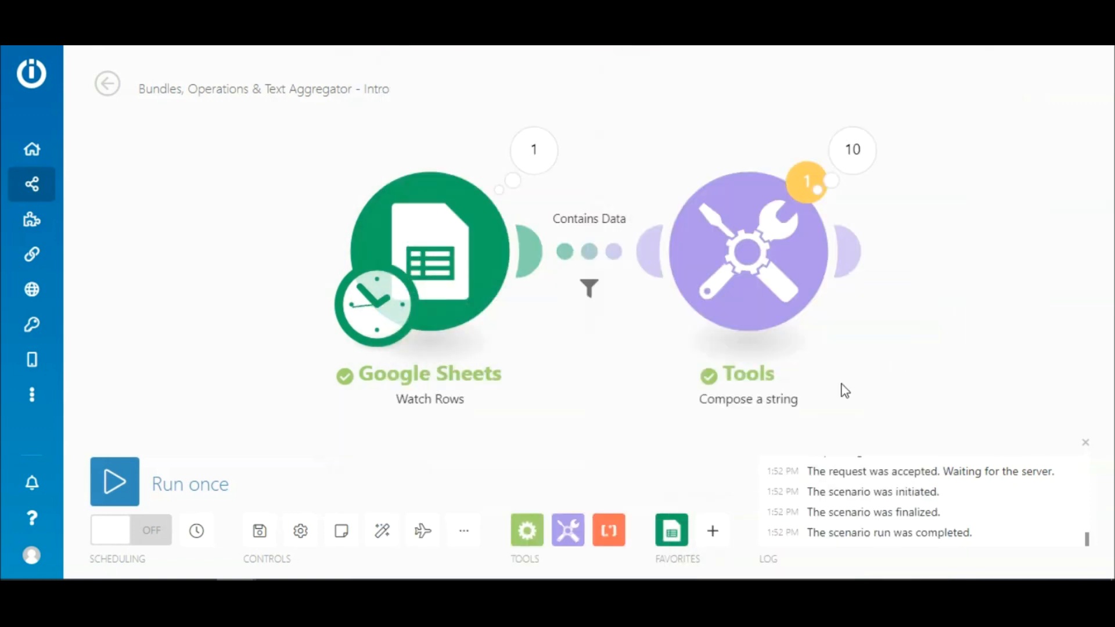
Step: Start Watch Rows from all rows, rerun, and review the three Compose a string operations
right_click(426, 255)
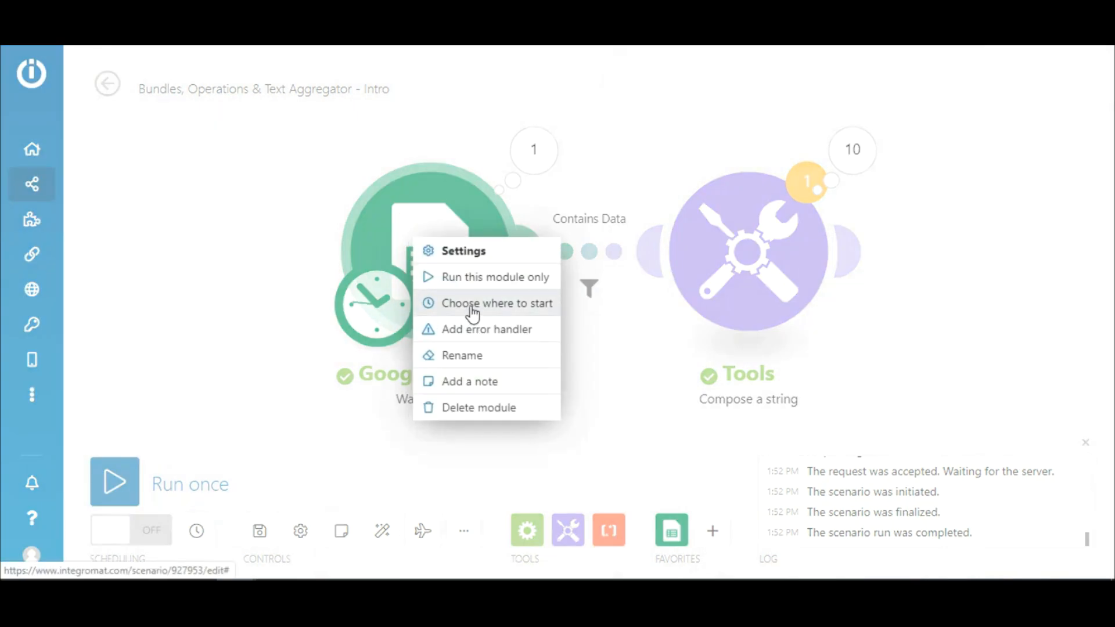
click(496, 303)
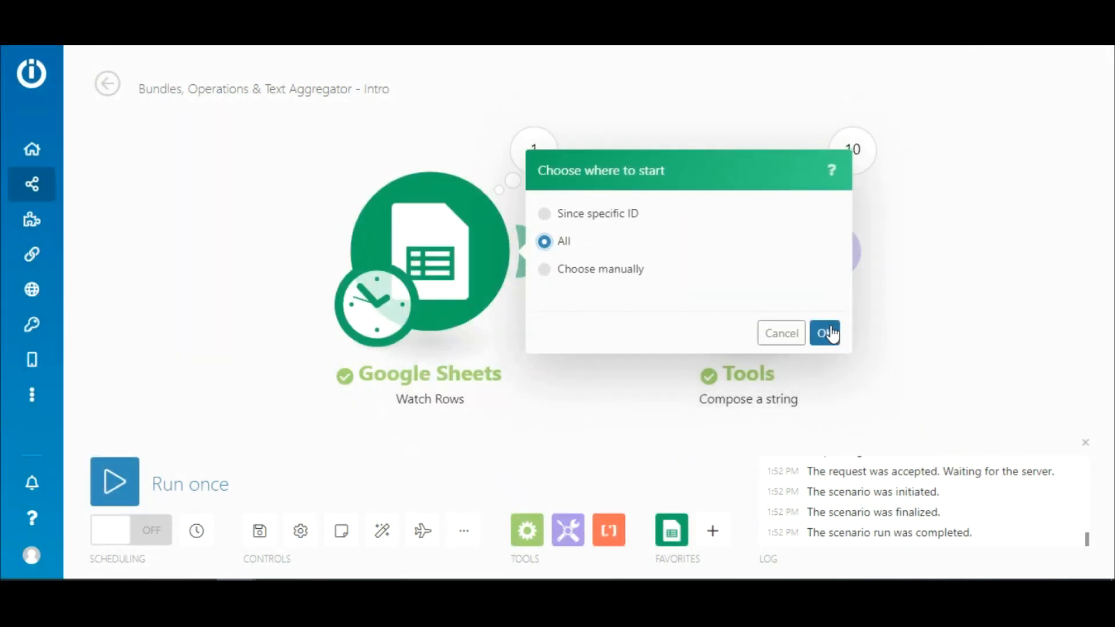
click(825, 334)
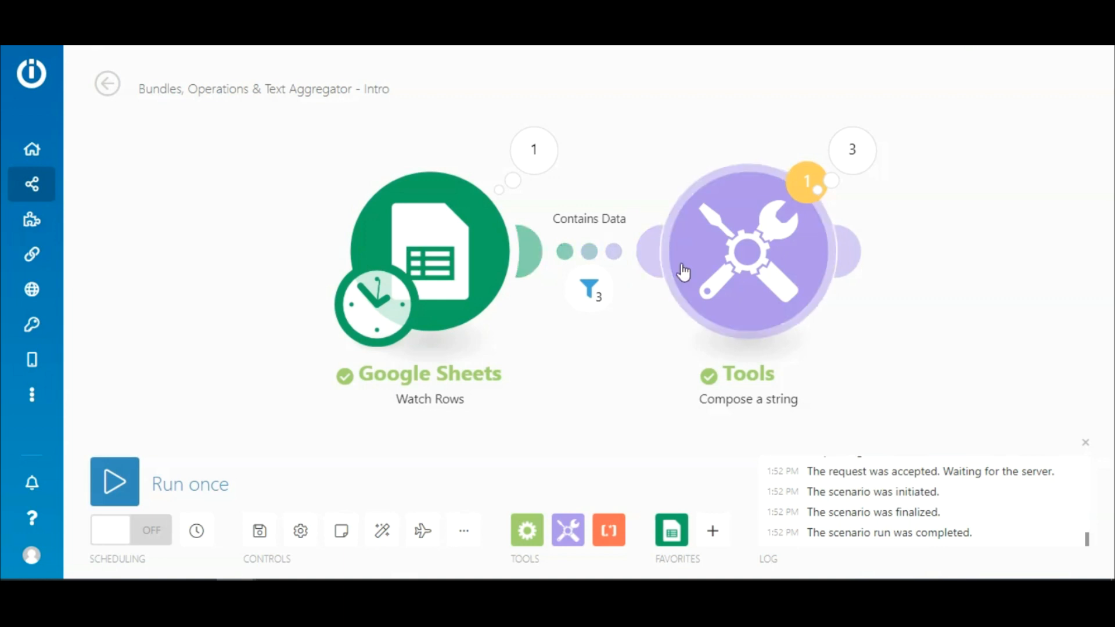
click(747, 252)
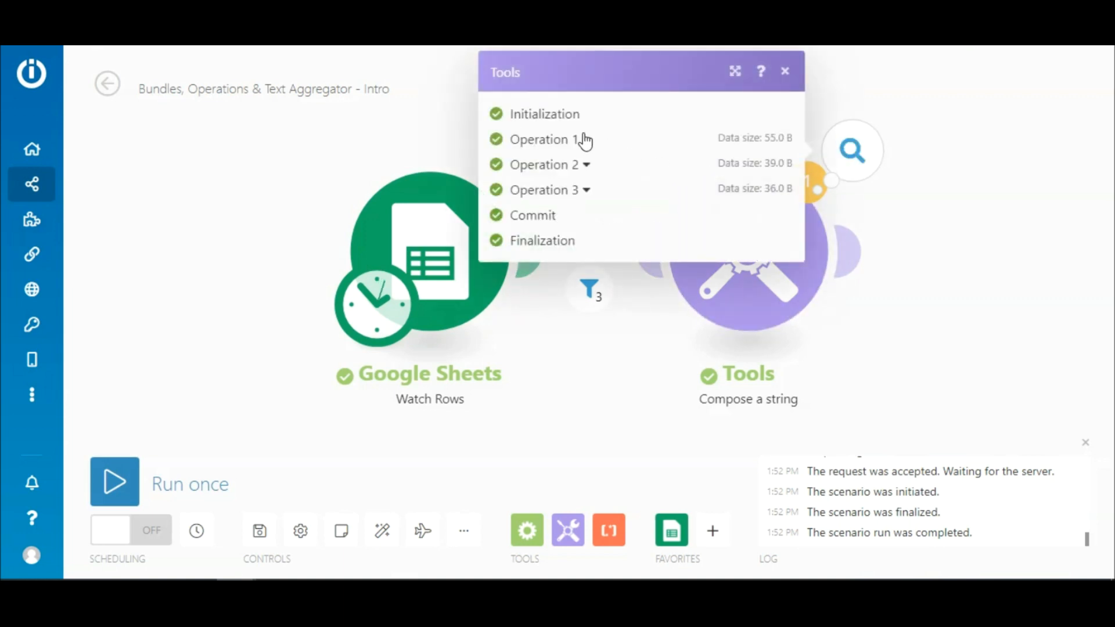
mouse_move(580, 201)
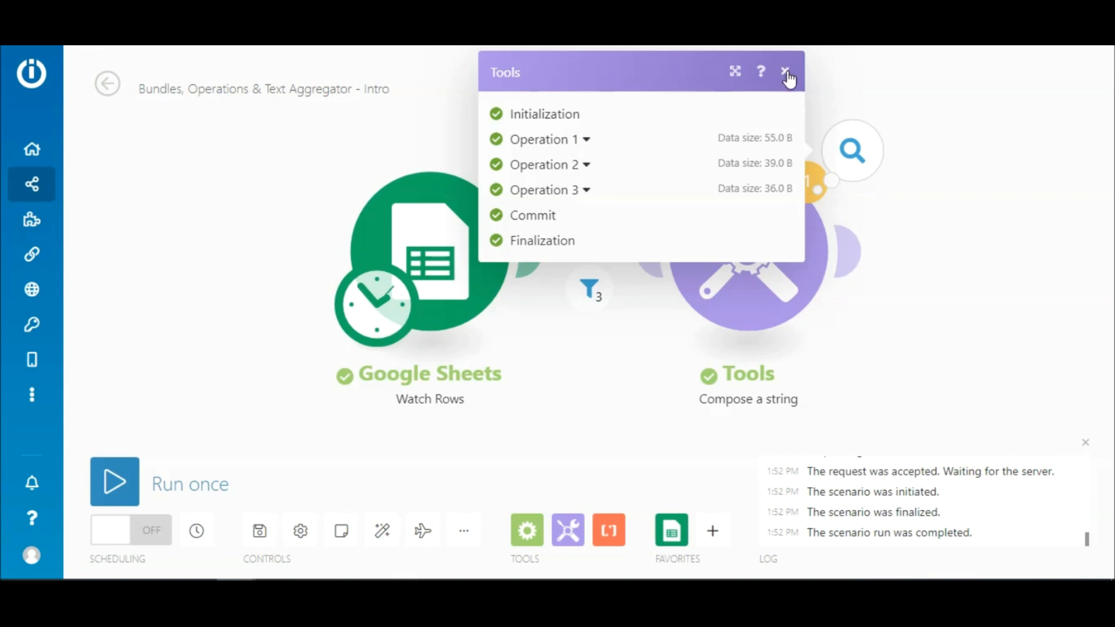
click(786, 72)
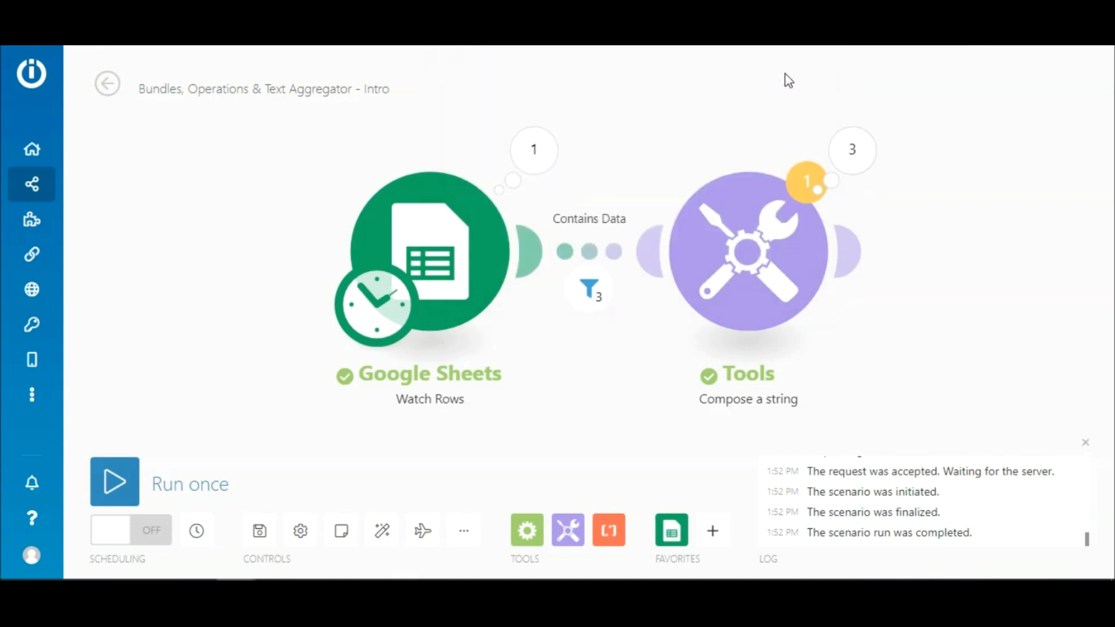
mouse_move(676, 189)
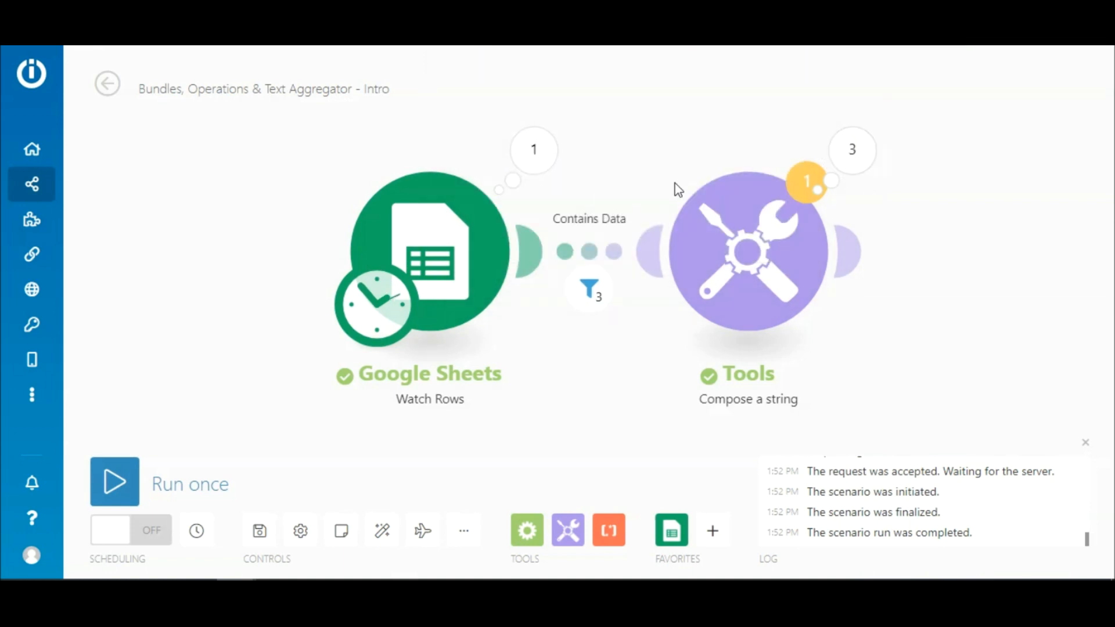
mouse_move(655, 211)
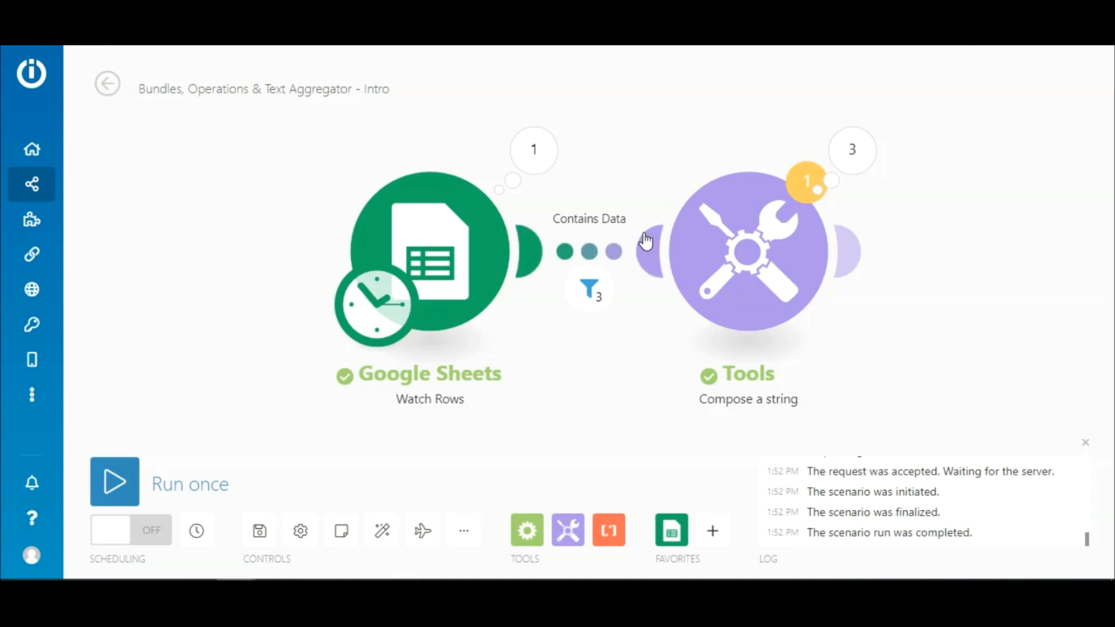
mouse_move(632, 251)
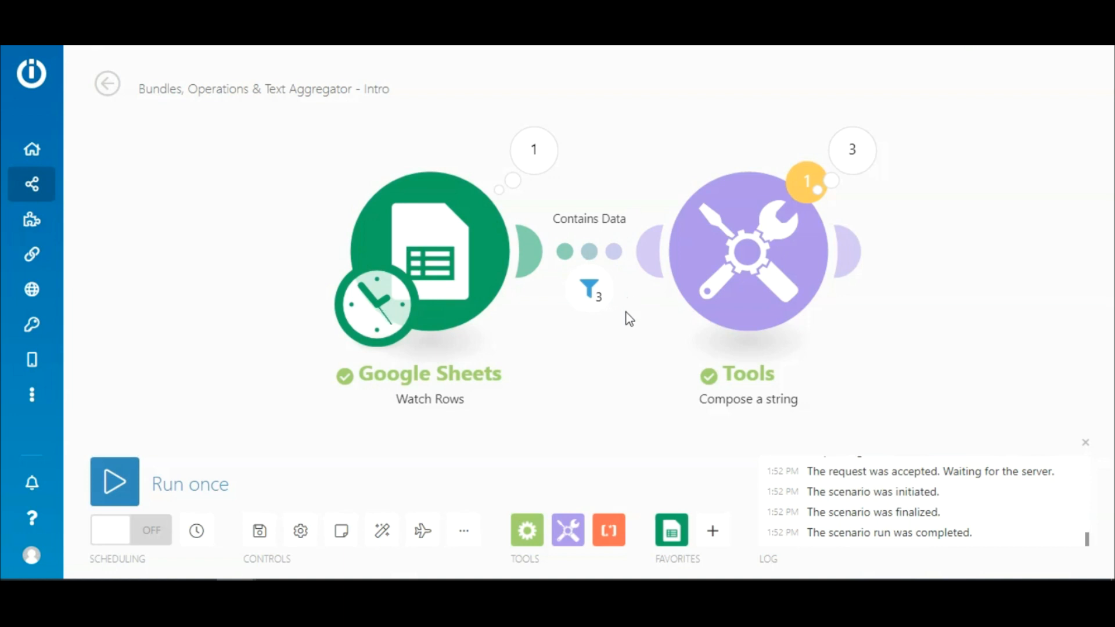
mouse_move(634, 353)
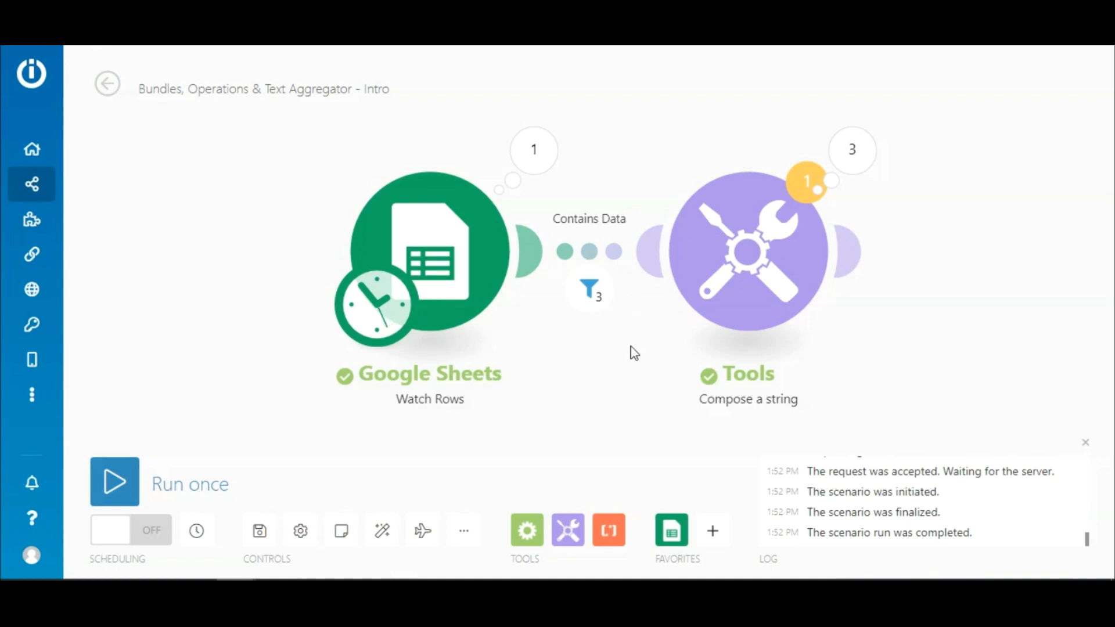
mouse_move(571, 510)
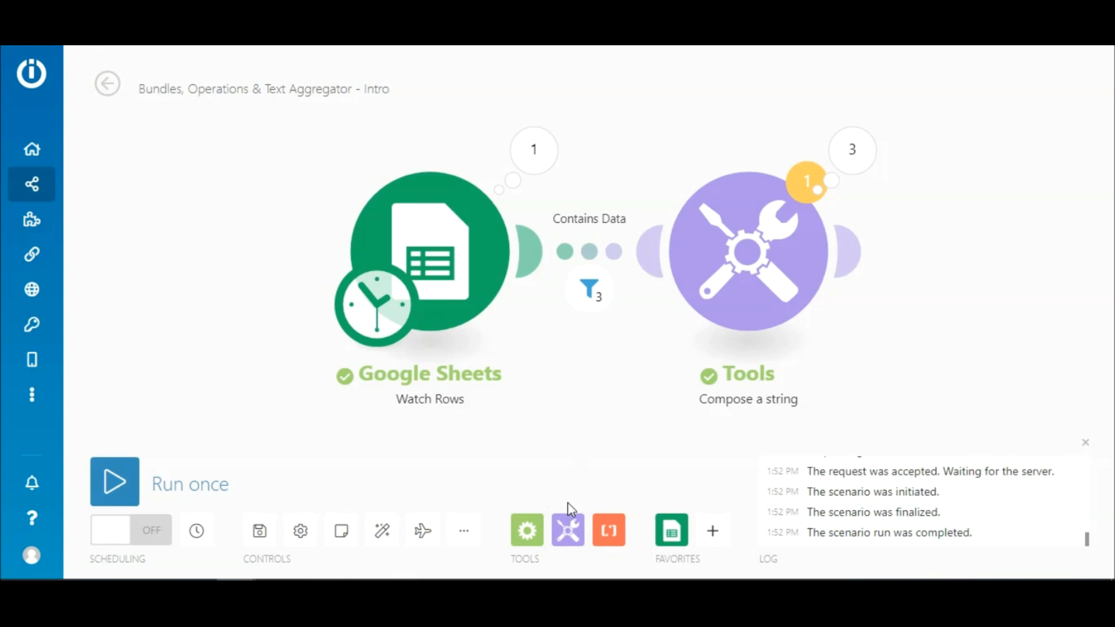
Step: Add a Text aggregator with Google Sheets - Watch Rows as its source module
click(566, 530)
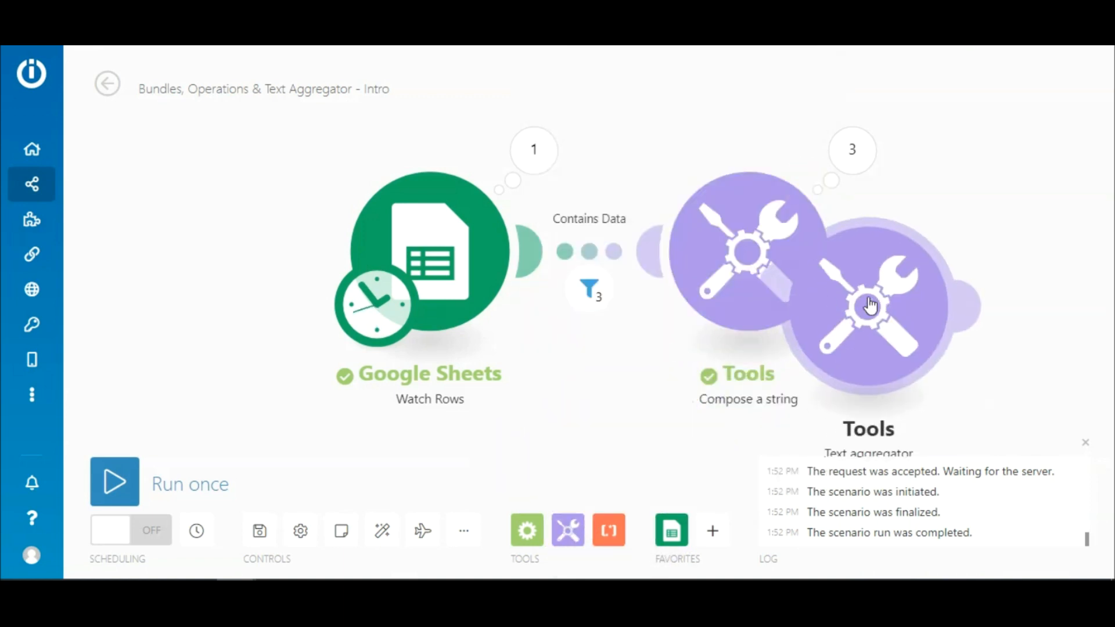
click(871, 305)
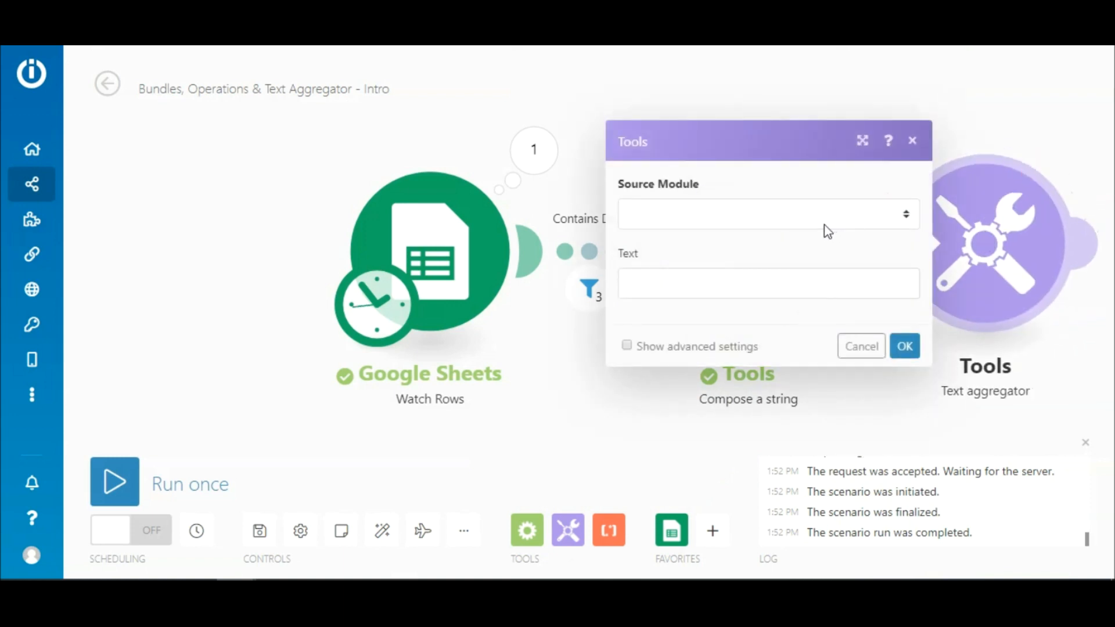
click(767, 214)
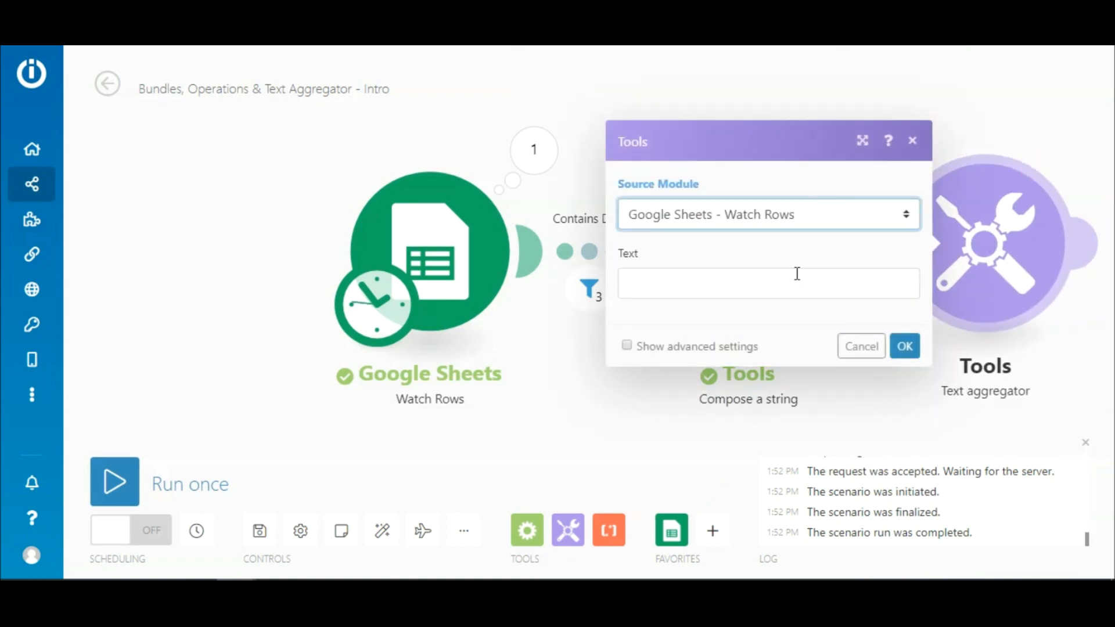
click(767, 284)
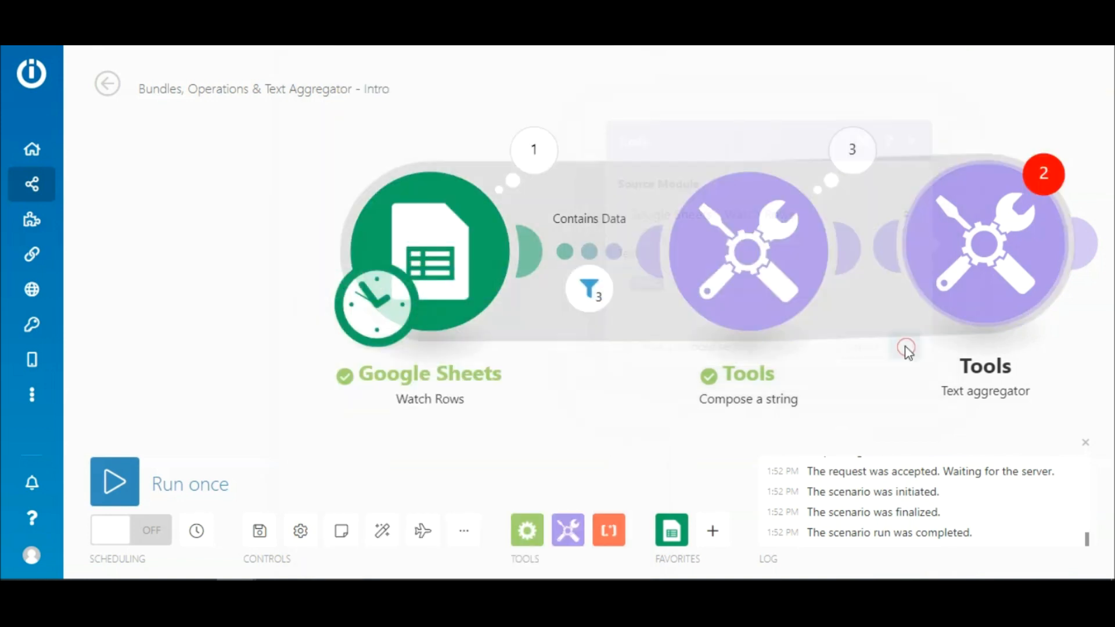
Step: Remove the Tags condition from the Contains Data filter and save it
click(588, 290)
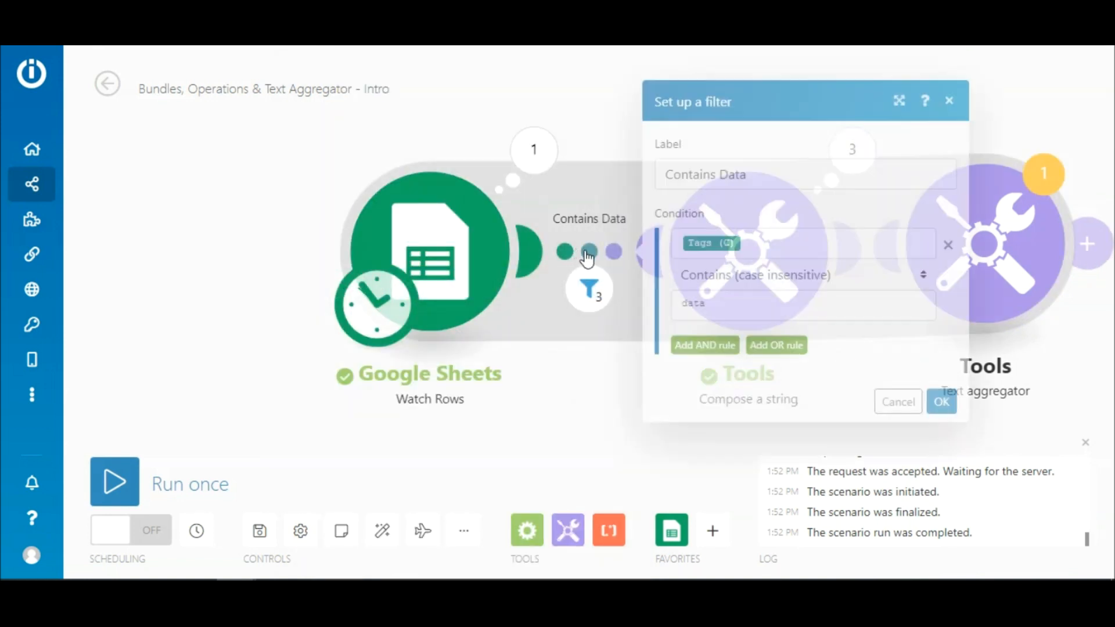
click(948, 245)
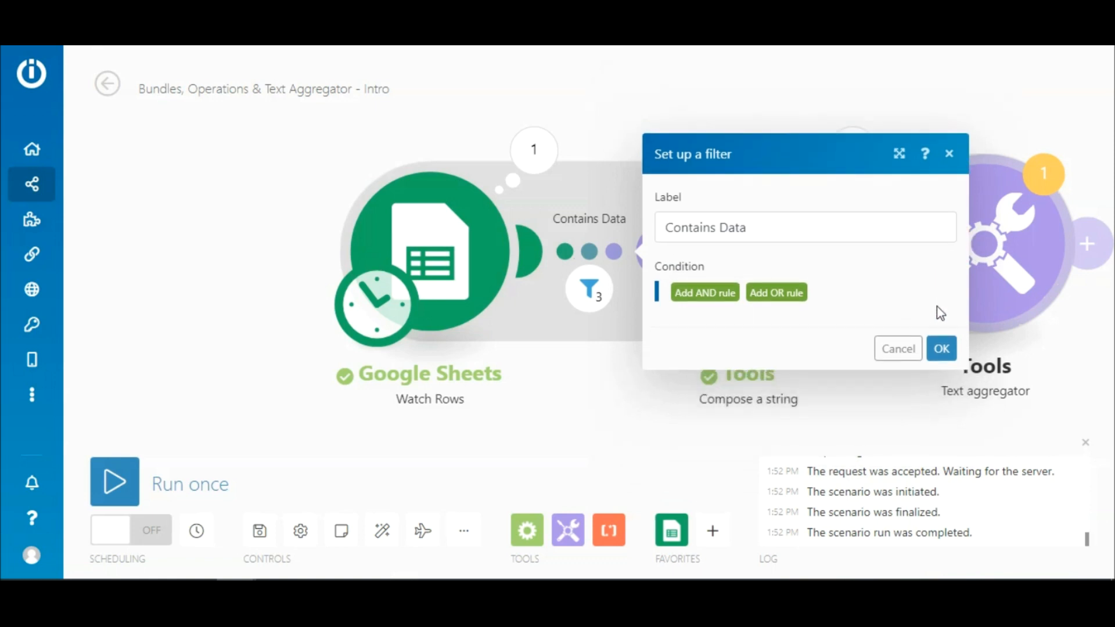
click(941, 349)
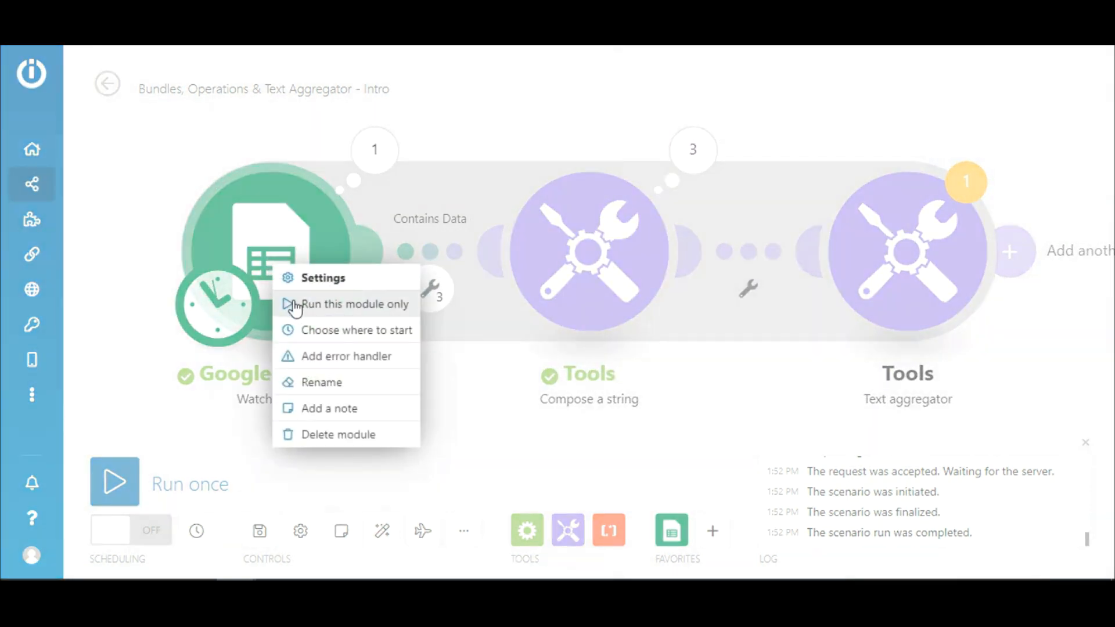
Step: Reset where Watch Rows starts and run the scenario despite the last-module warning
click(356, 329)
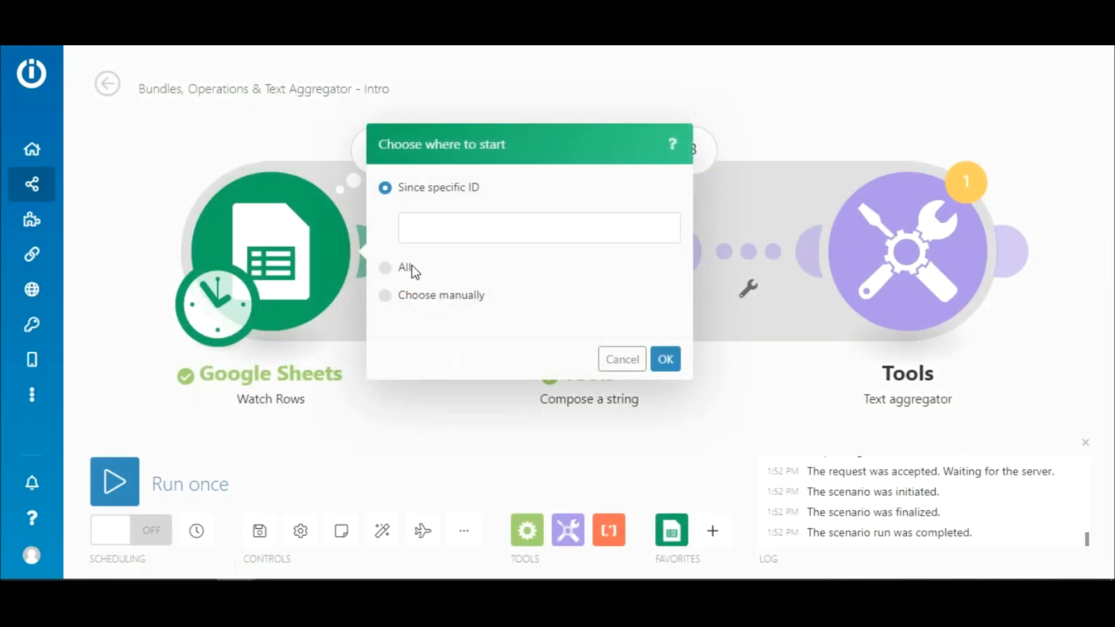
click(664, 359)
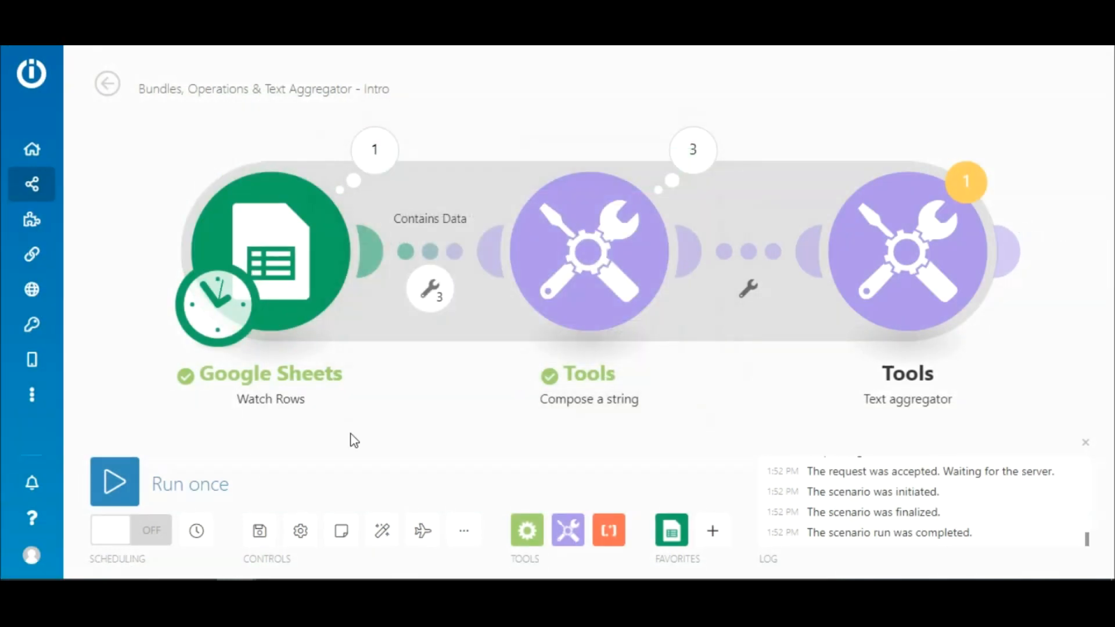
click(113, 481)
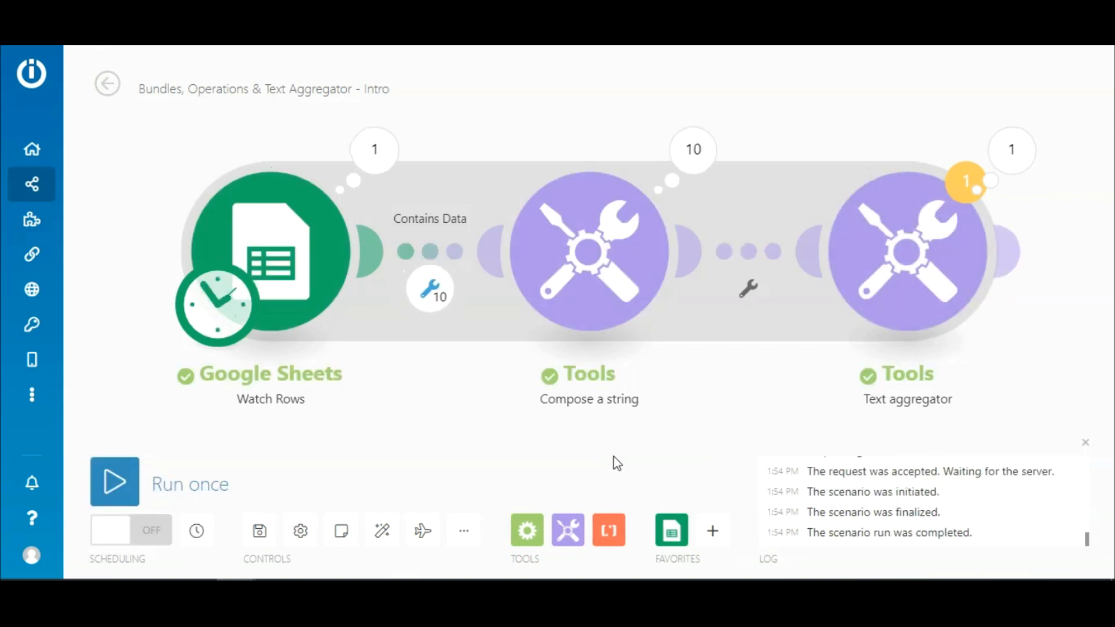
mouse_move(692, 149)
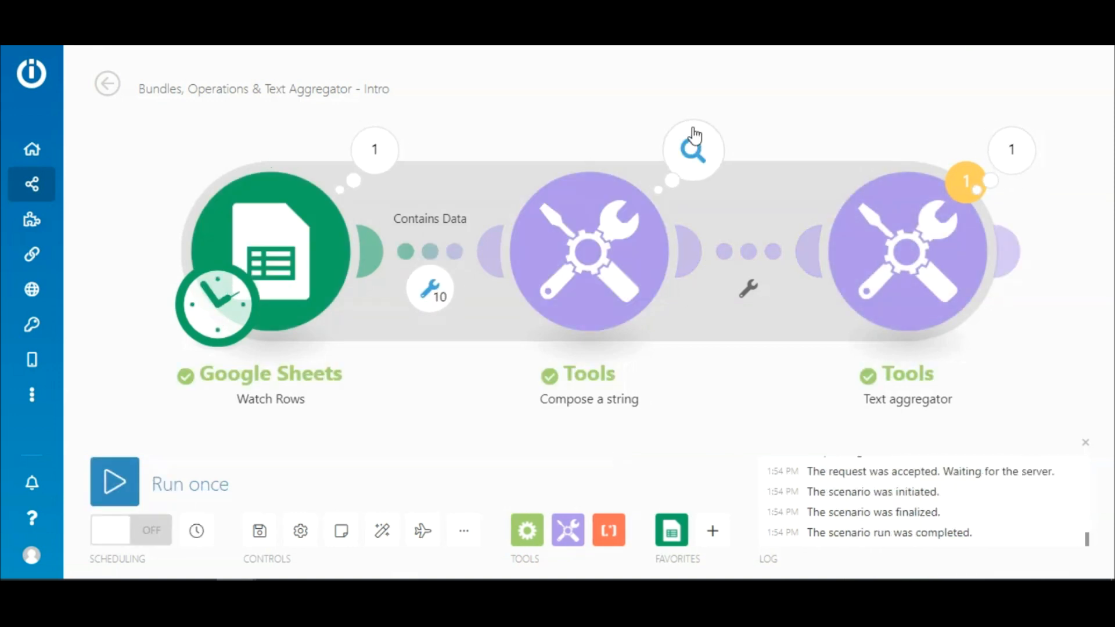
Step: Review Compose a string's ten operations and the Text aggregator's joined output
click(692, 149)
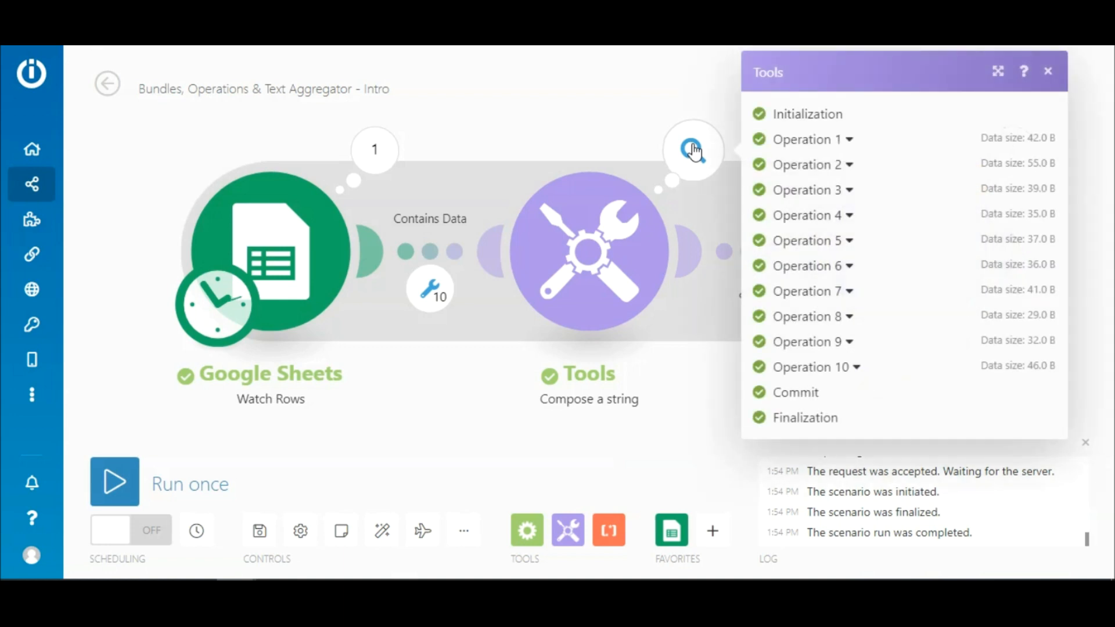
mouse_move(823, 302)
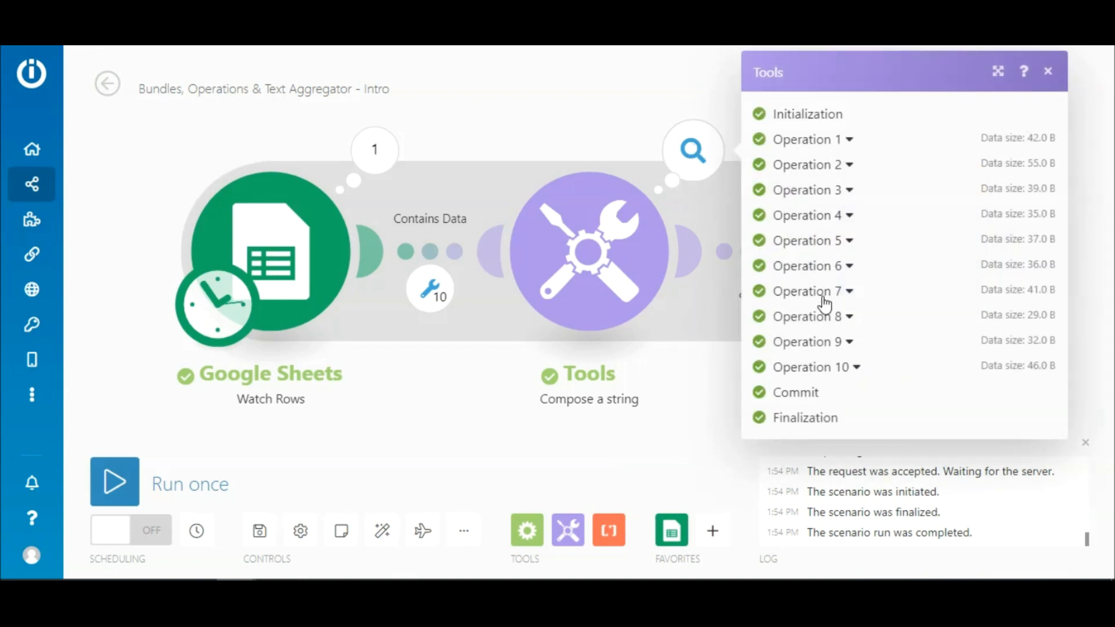
click(1047, 71)
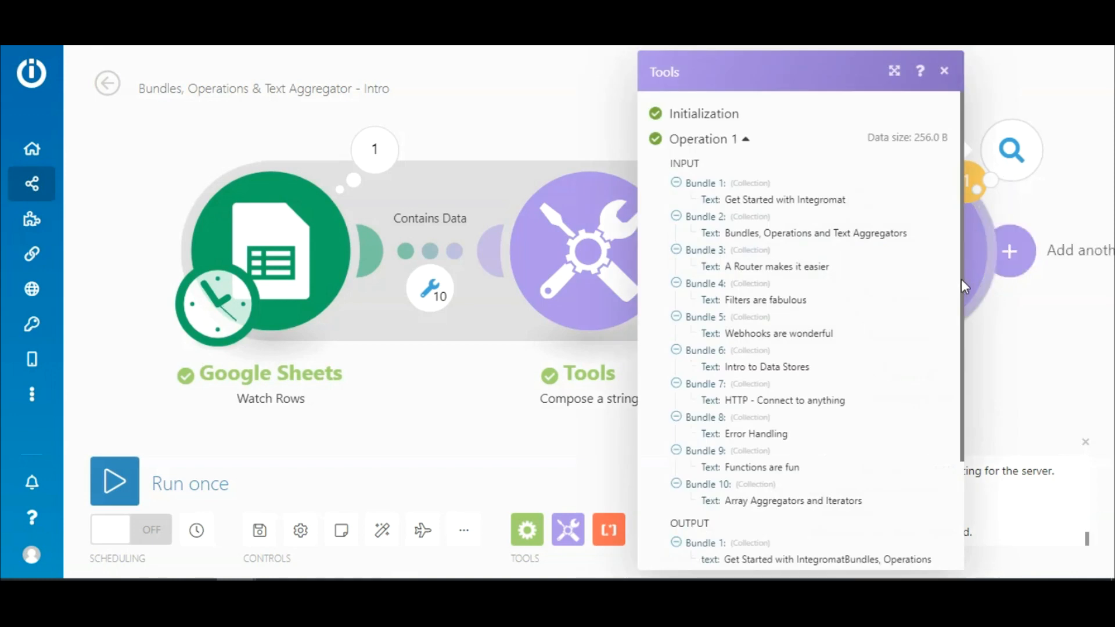
scroll(down, 3)
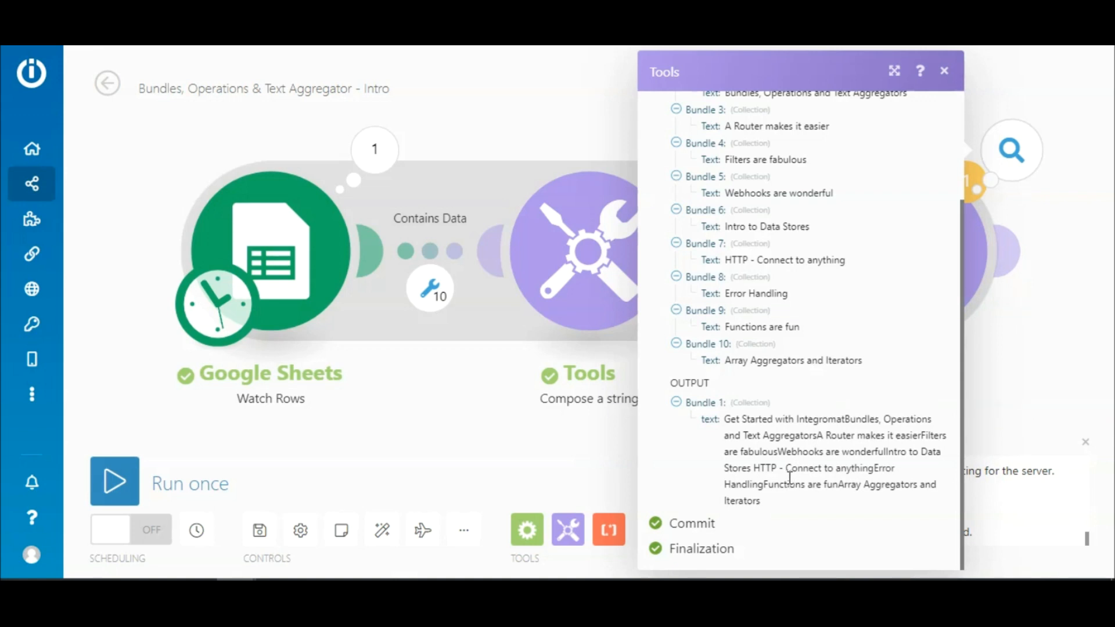
mouse_move(815, 483)
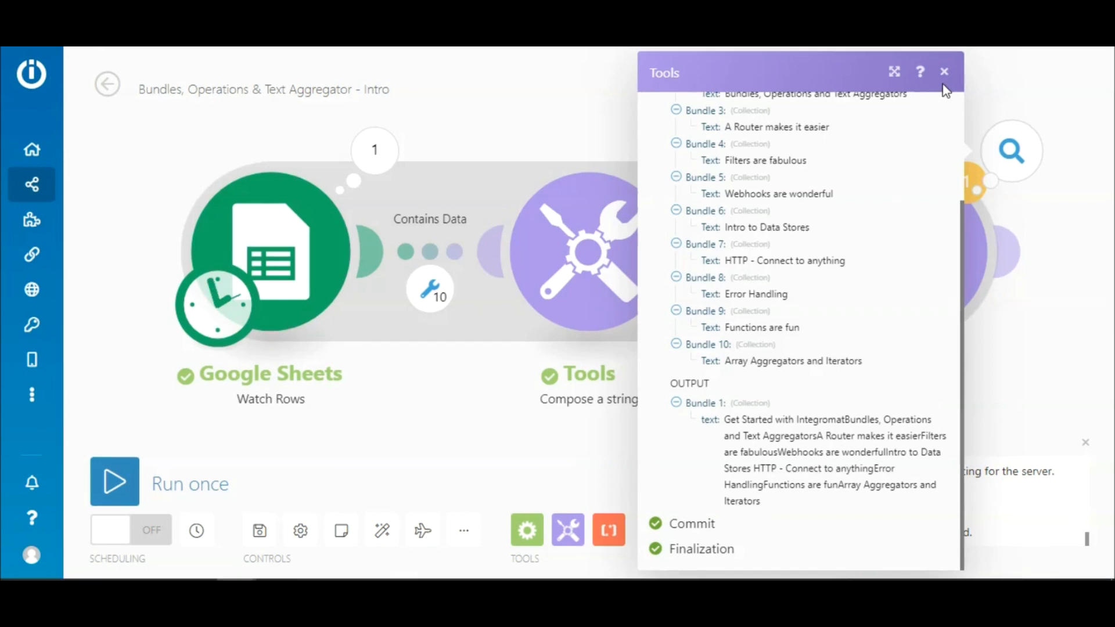
Step: In advanced settings, set the Text aggregator's row separator to New row and save
click(944, 71)
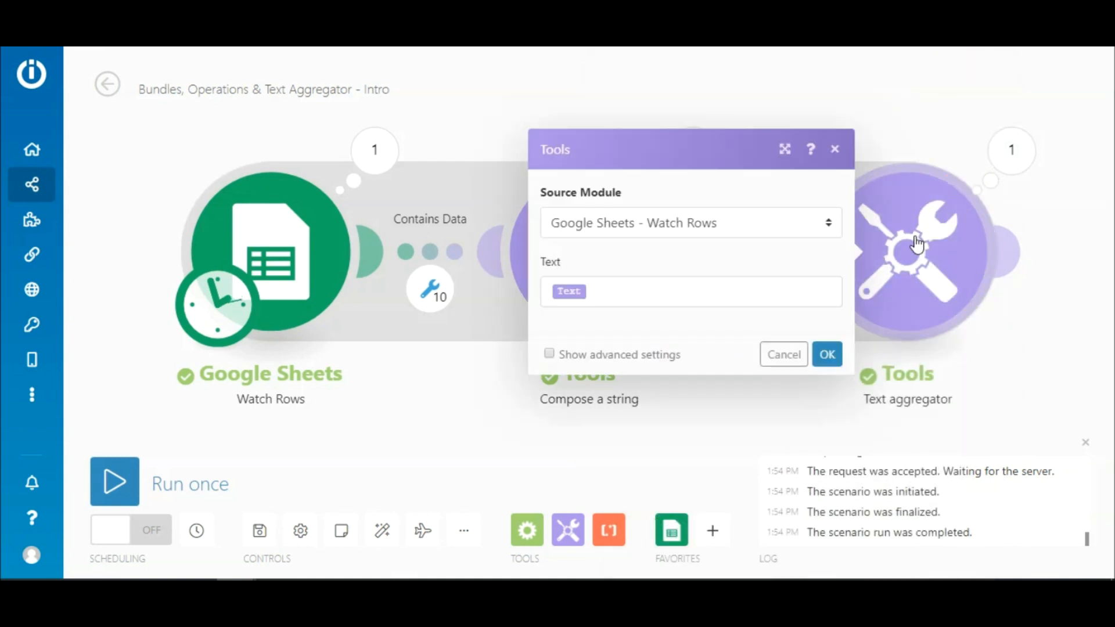
click(549, 353)
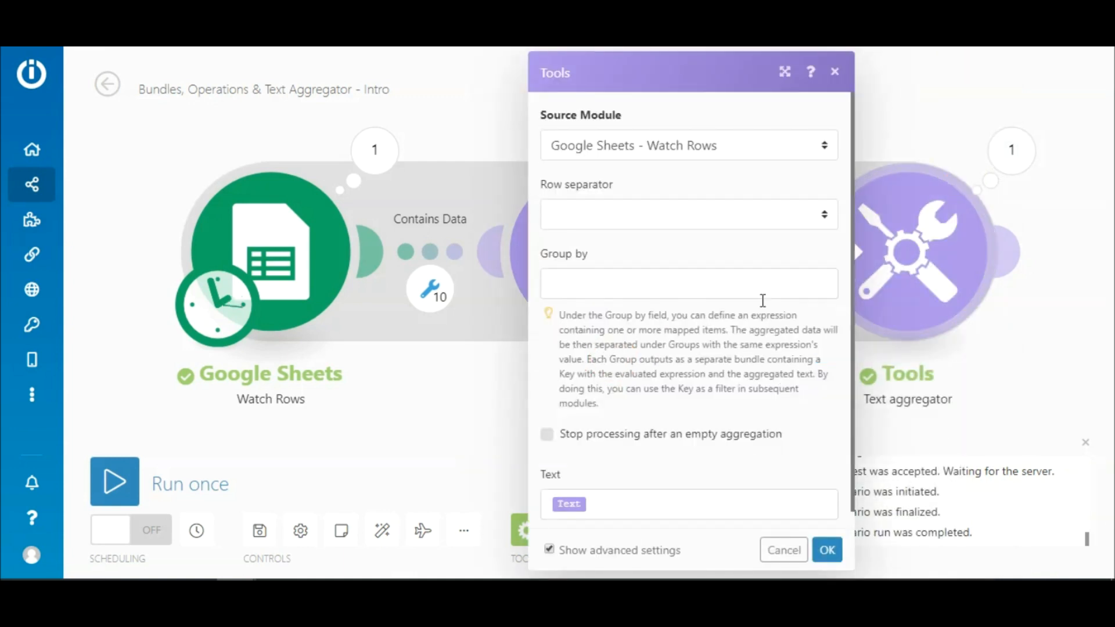
click(686, 214)
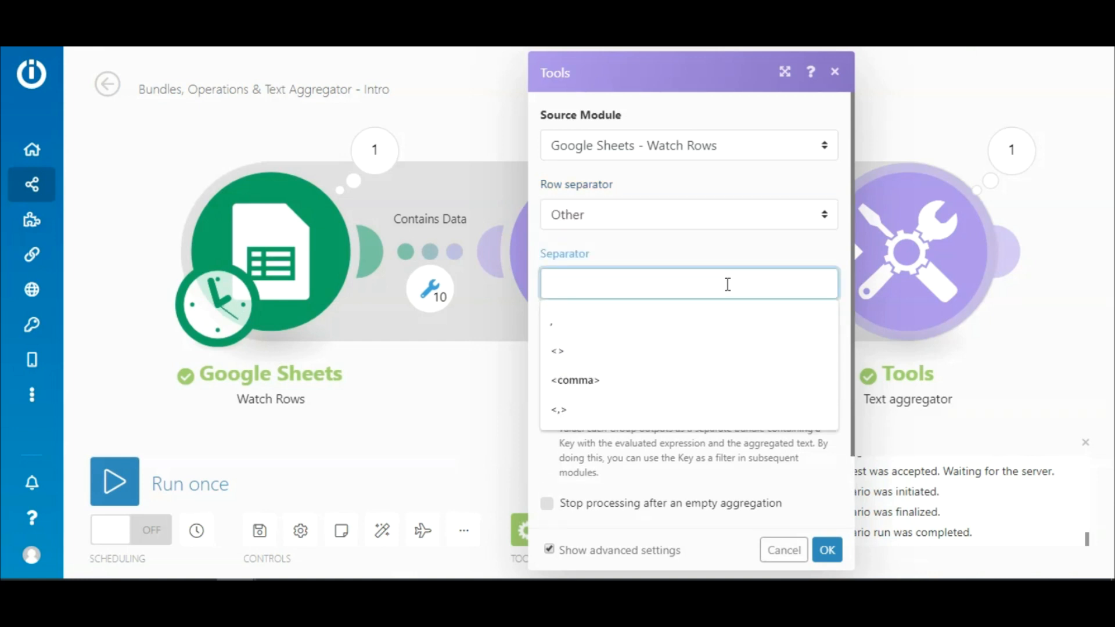
click(551, 322)
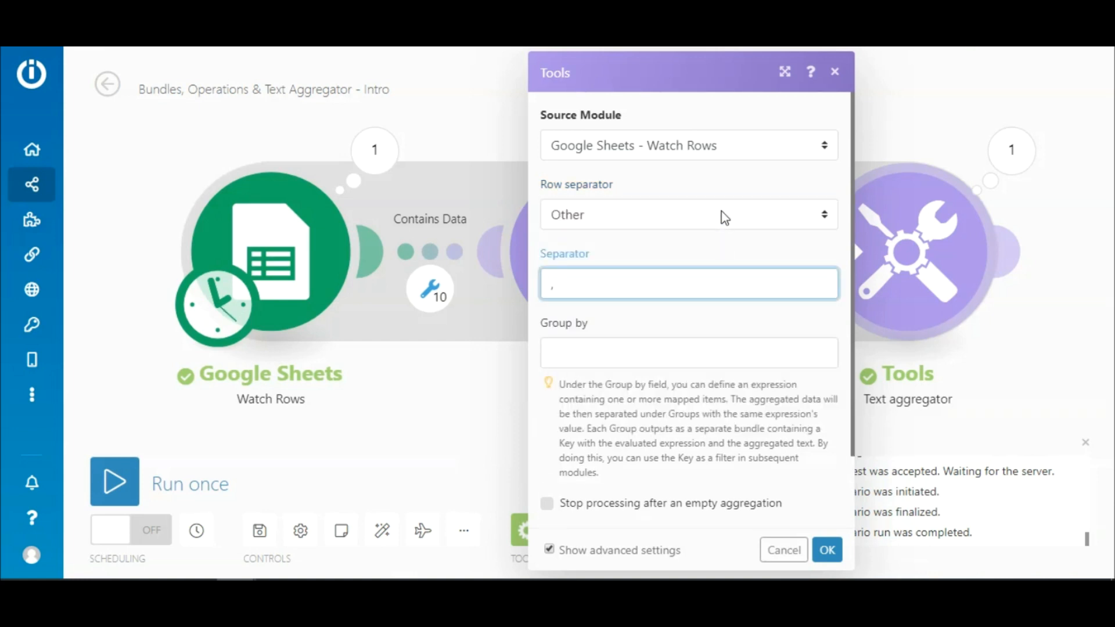
click(686, 215)
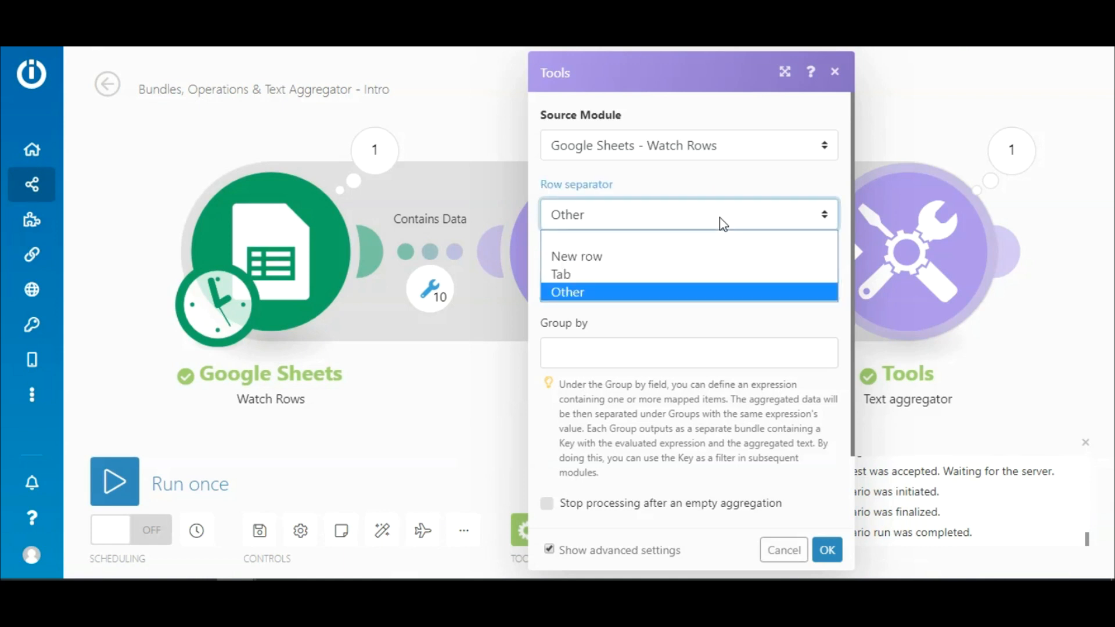
click(576, 255)
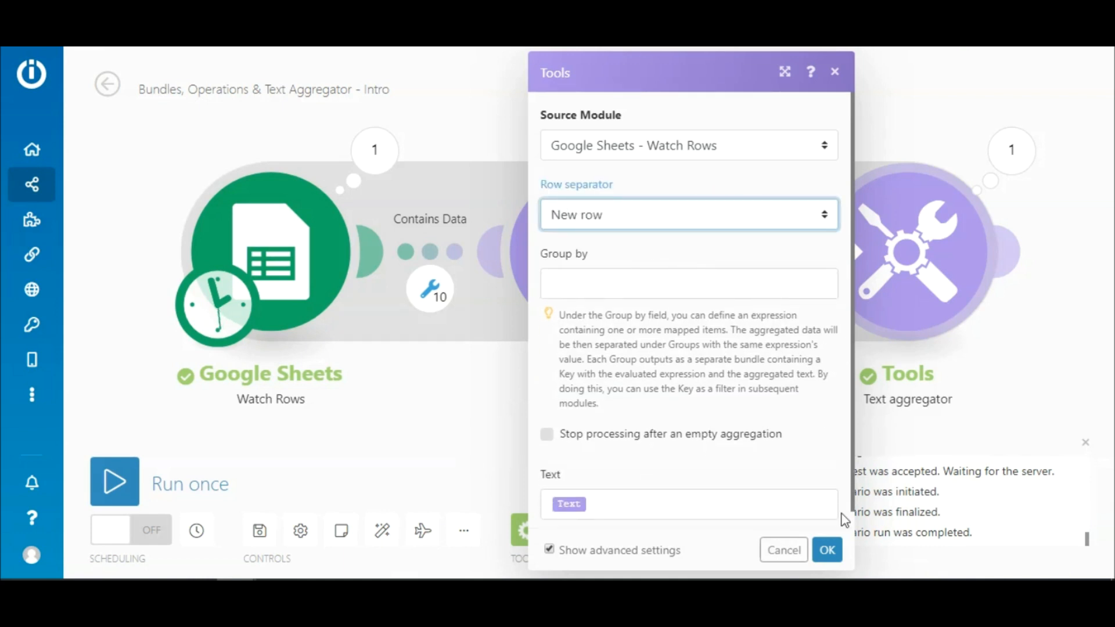
click(825, 550)
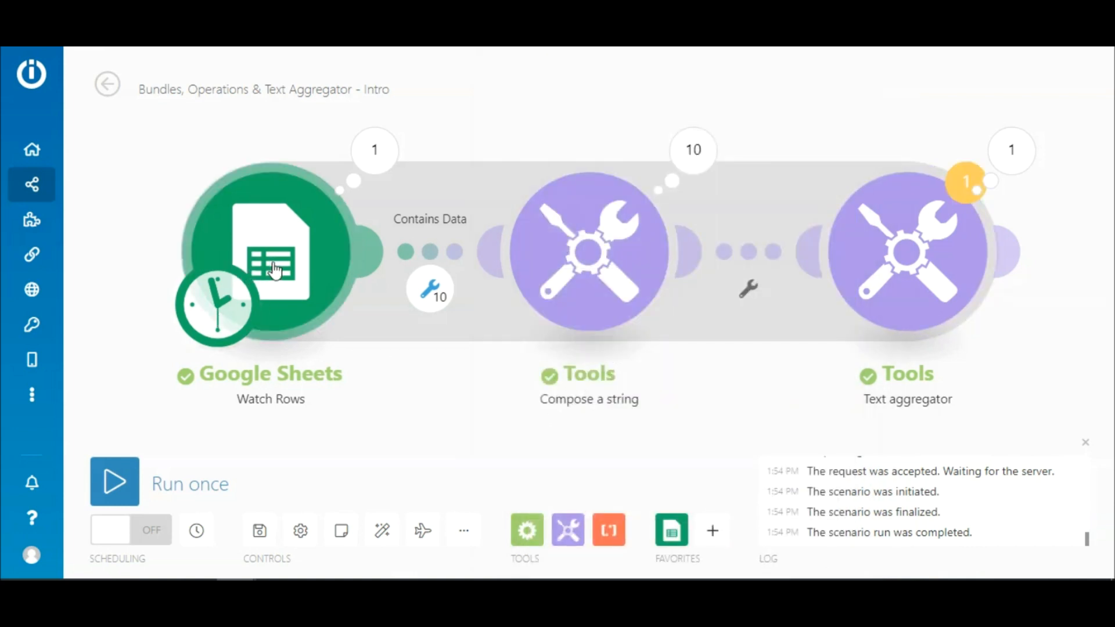
Step: Start Watch Rows from all rows and run once, confirming Run anyway
right_click(270, 255)
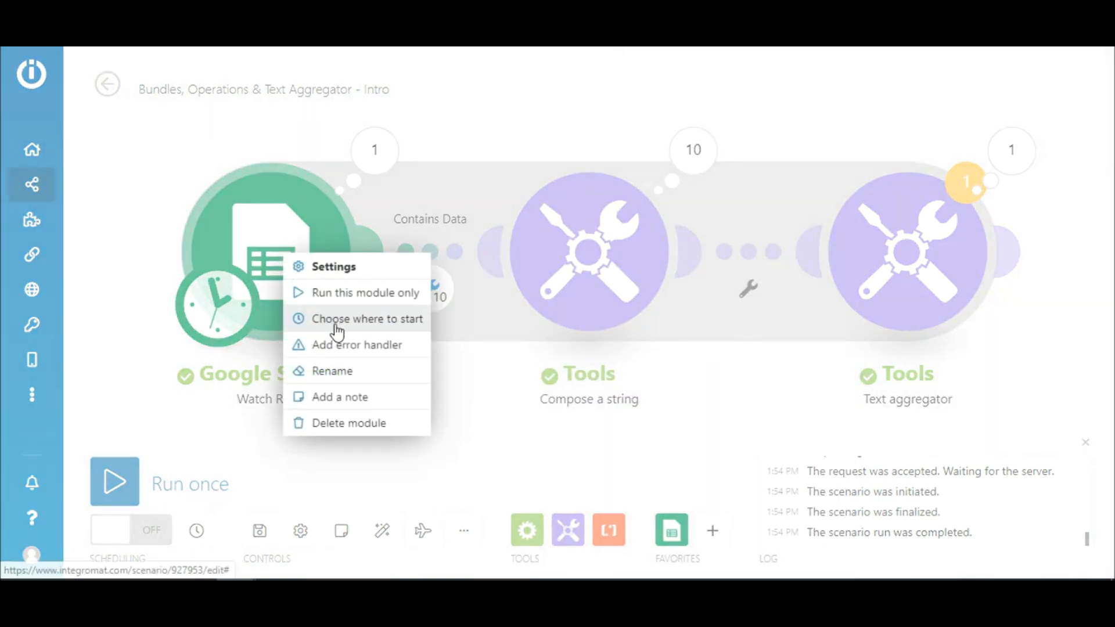
click(368, 318)
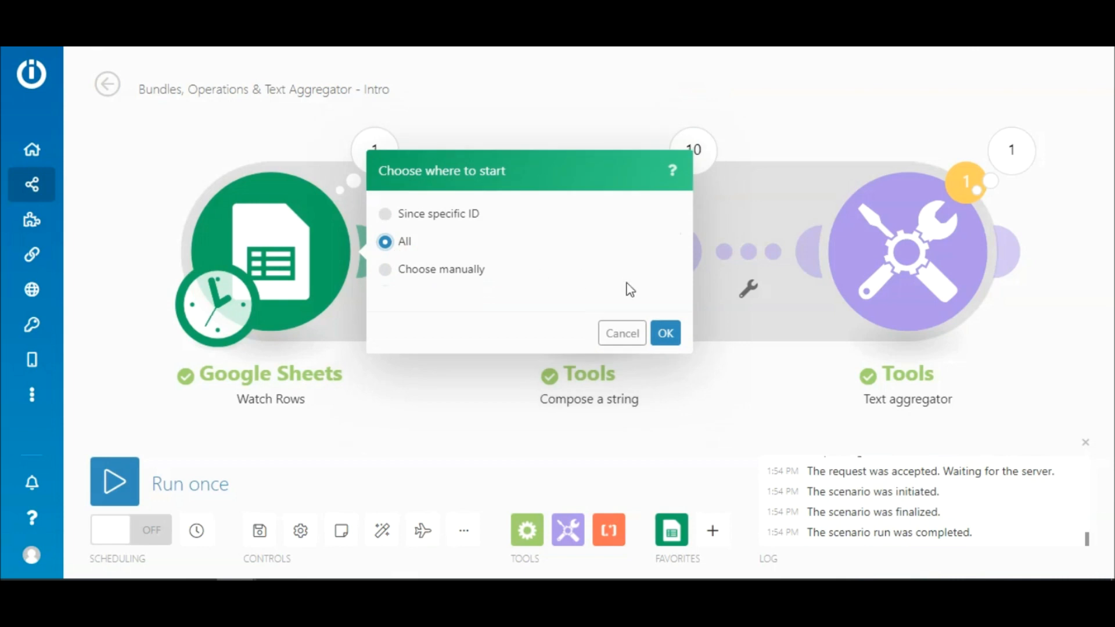
click(664, 333)
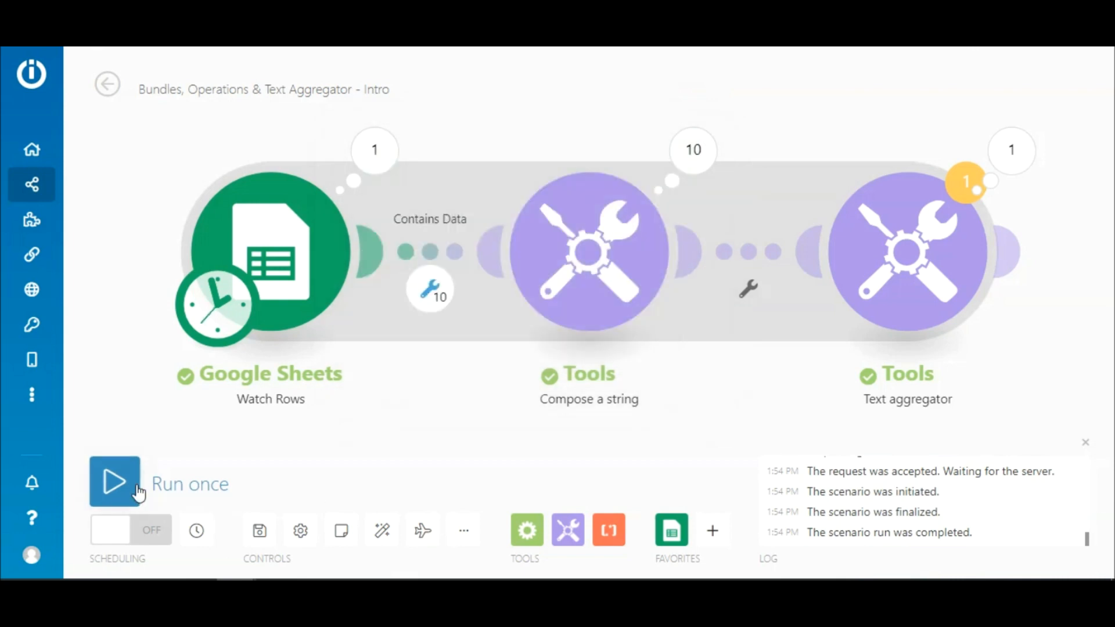
click(114, 482)
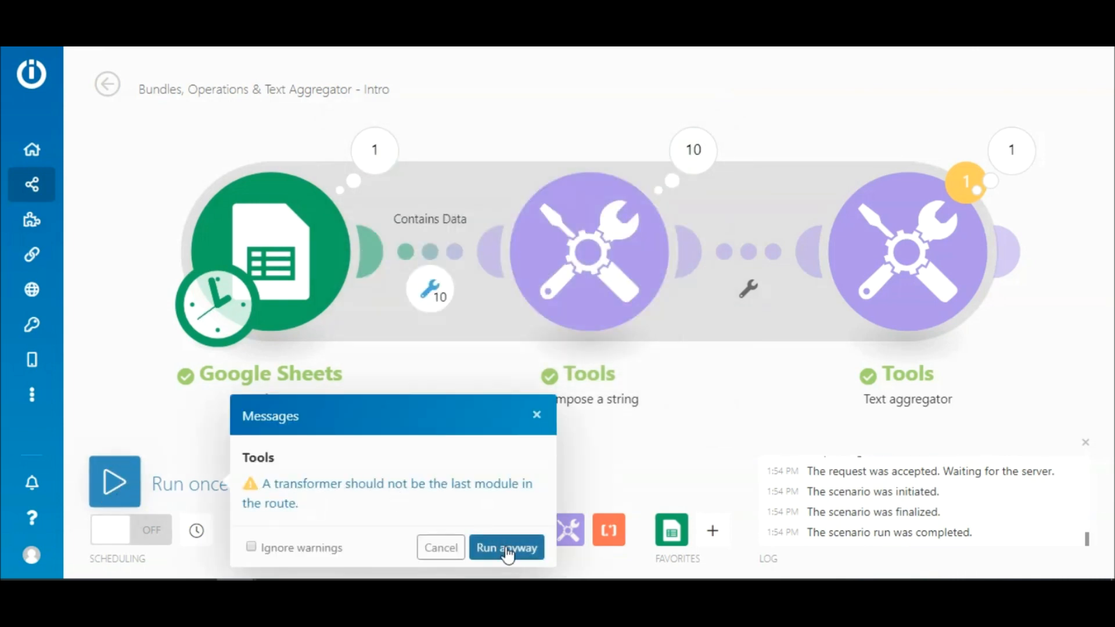
click(506, 547)
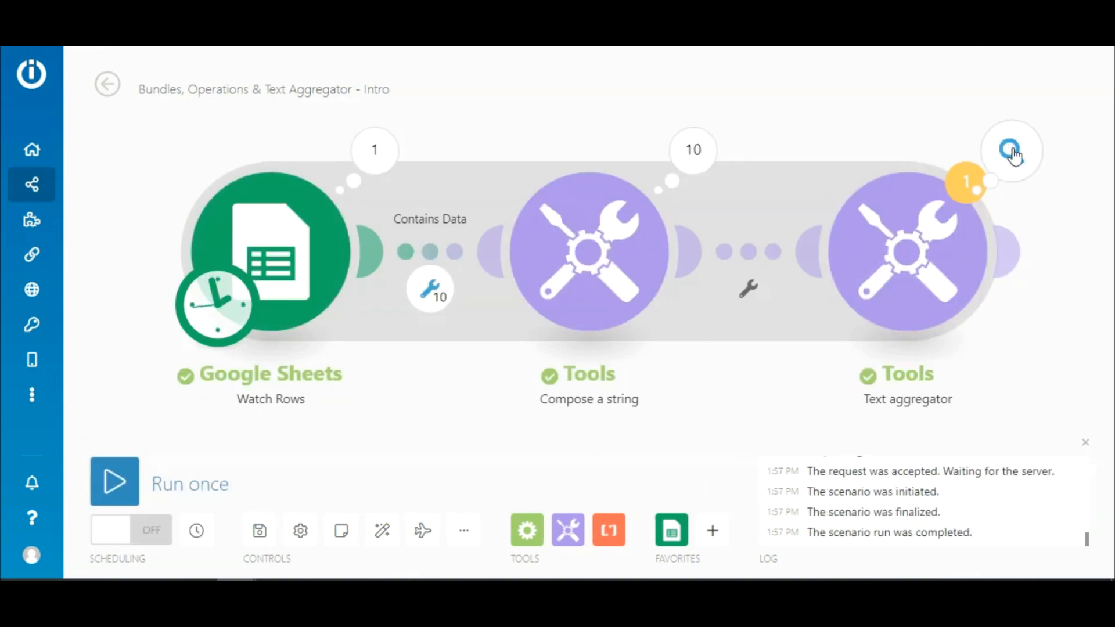
click(967, 182)
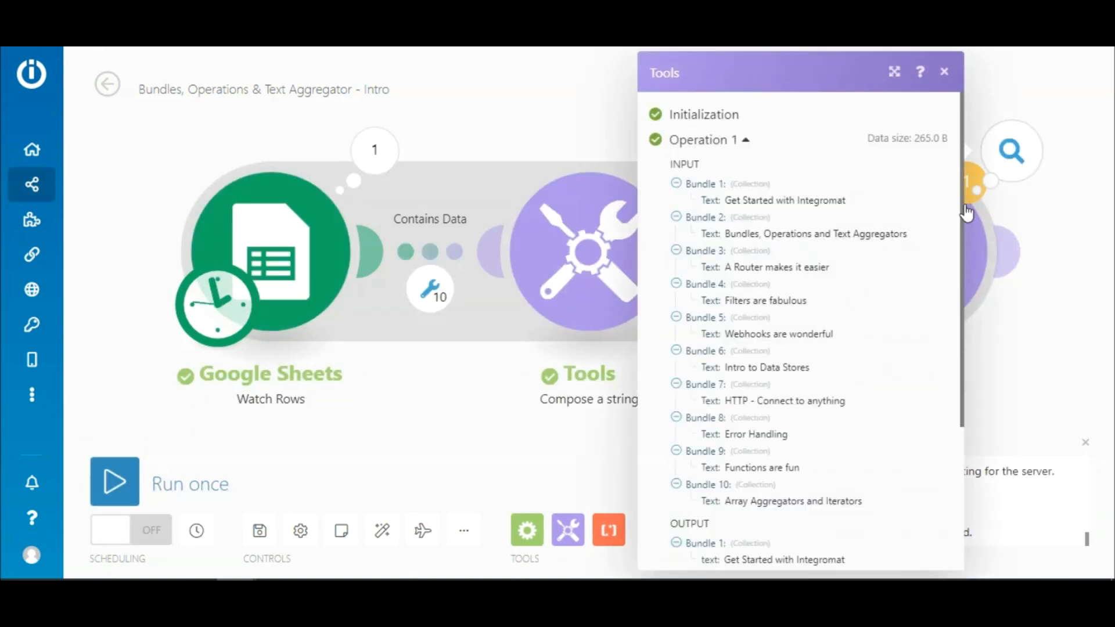
scroll(down, 3)
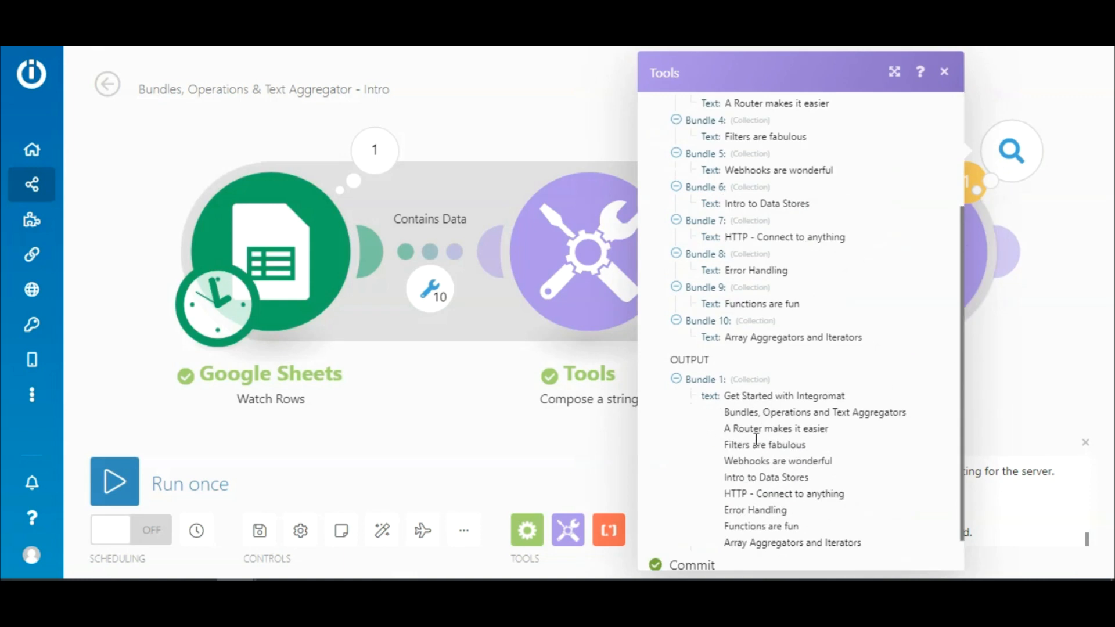
mouse_move(810, 458)
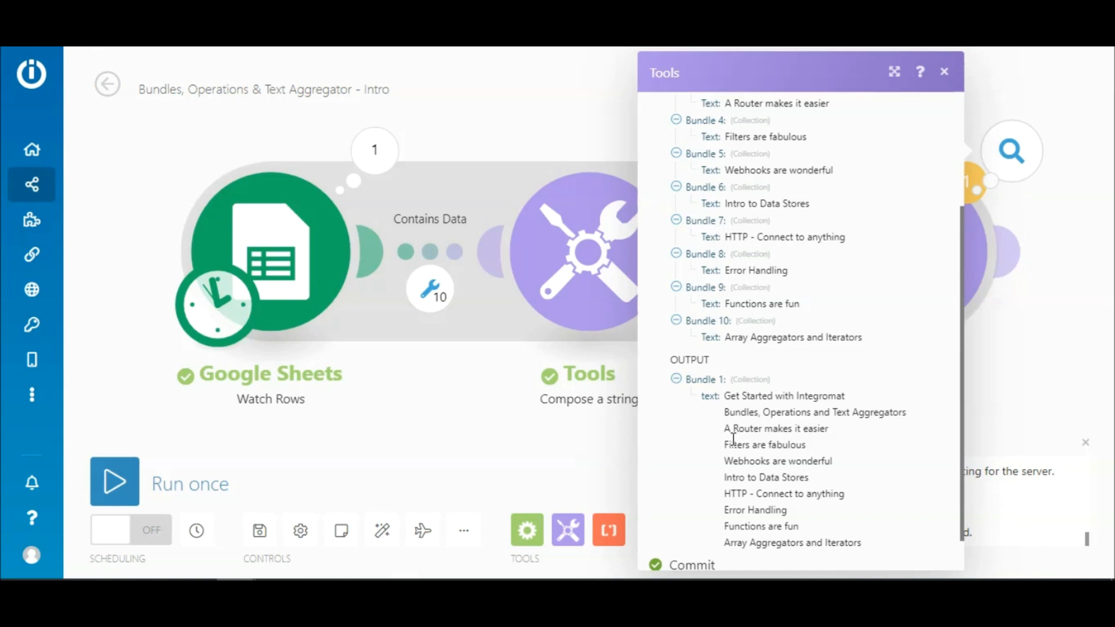
click(944, 71)
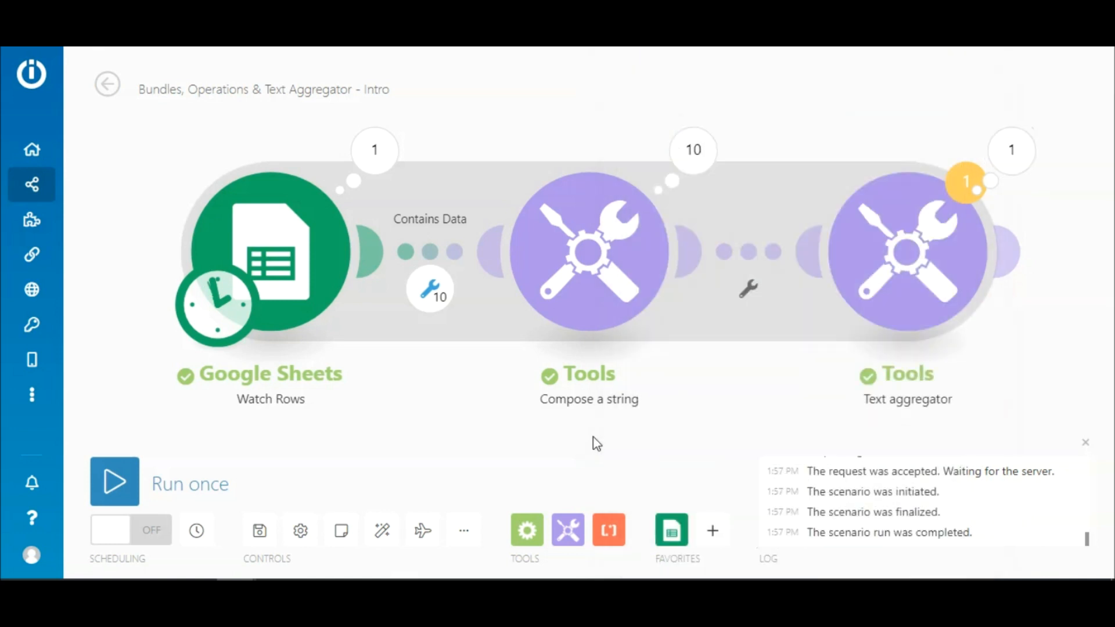